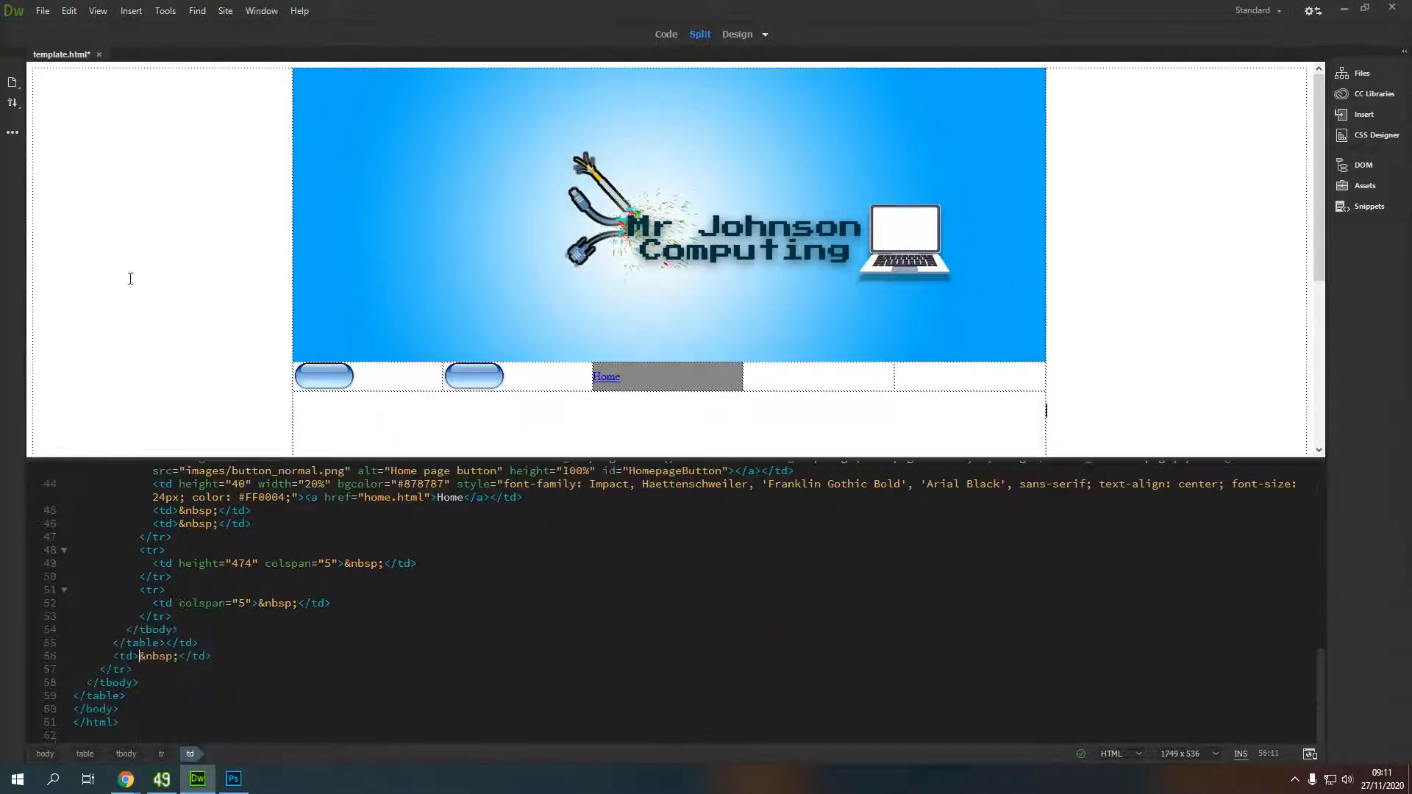
- Change the Home cell's Bg colour from grey to light purple-blue #898FD9 via its Properties
scroll(up, 3)
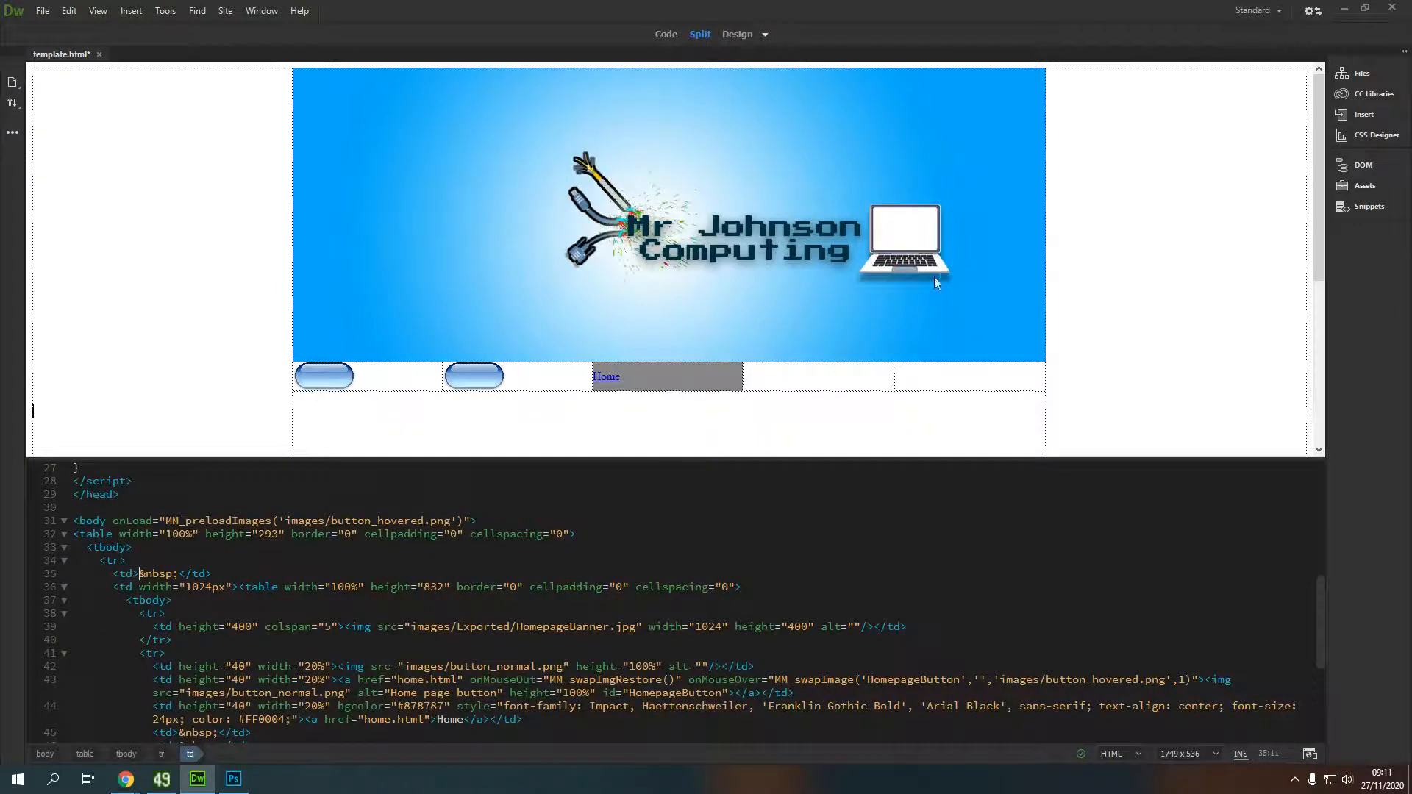
scroll(down, 3)
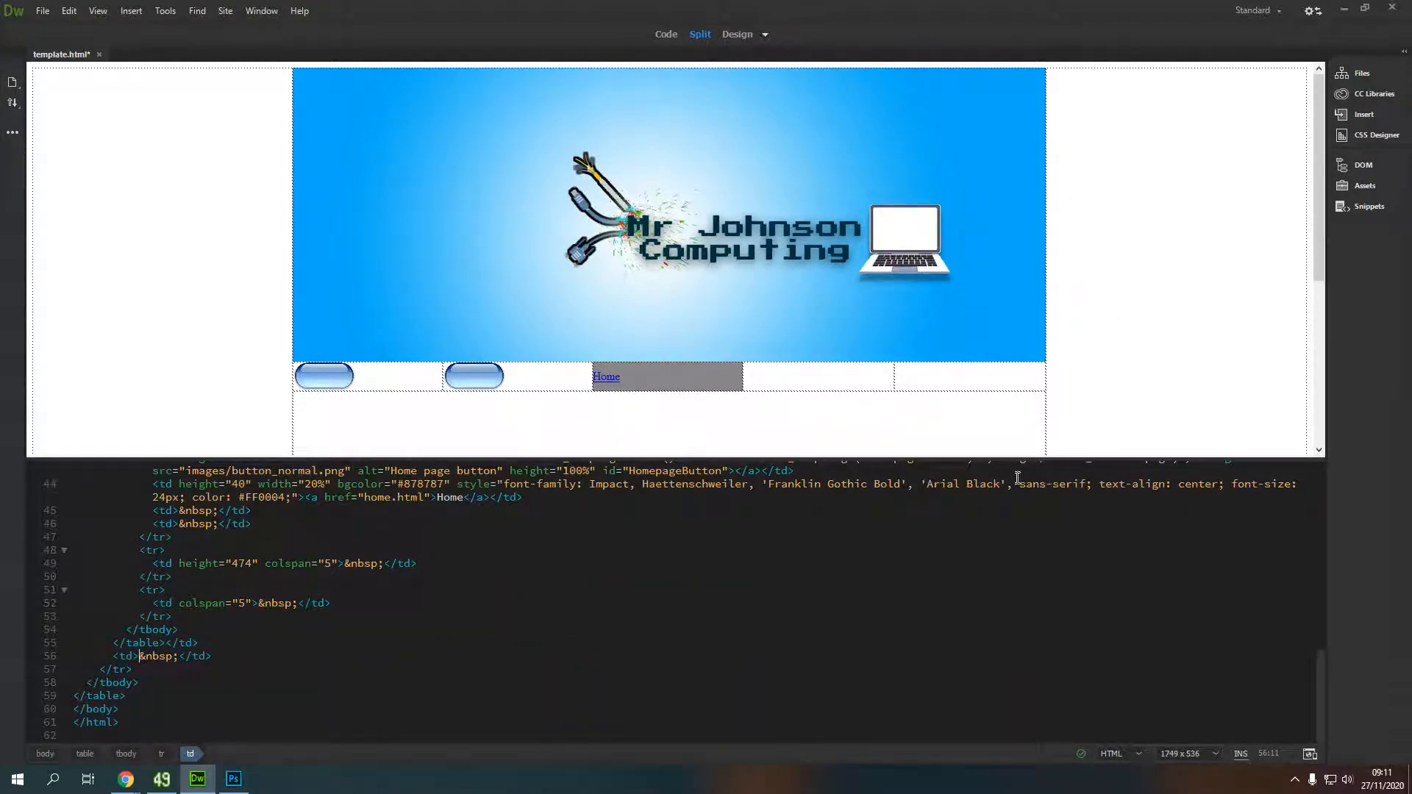
mouse_move(1223, 350)
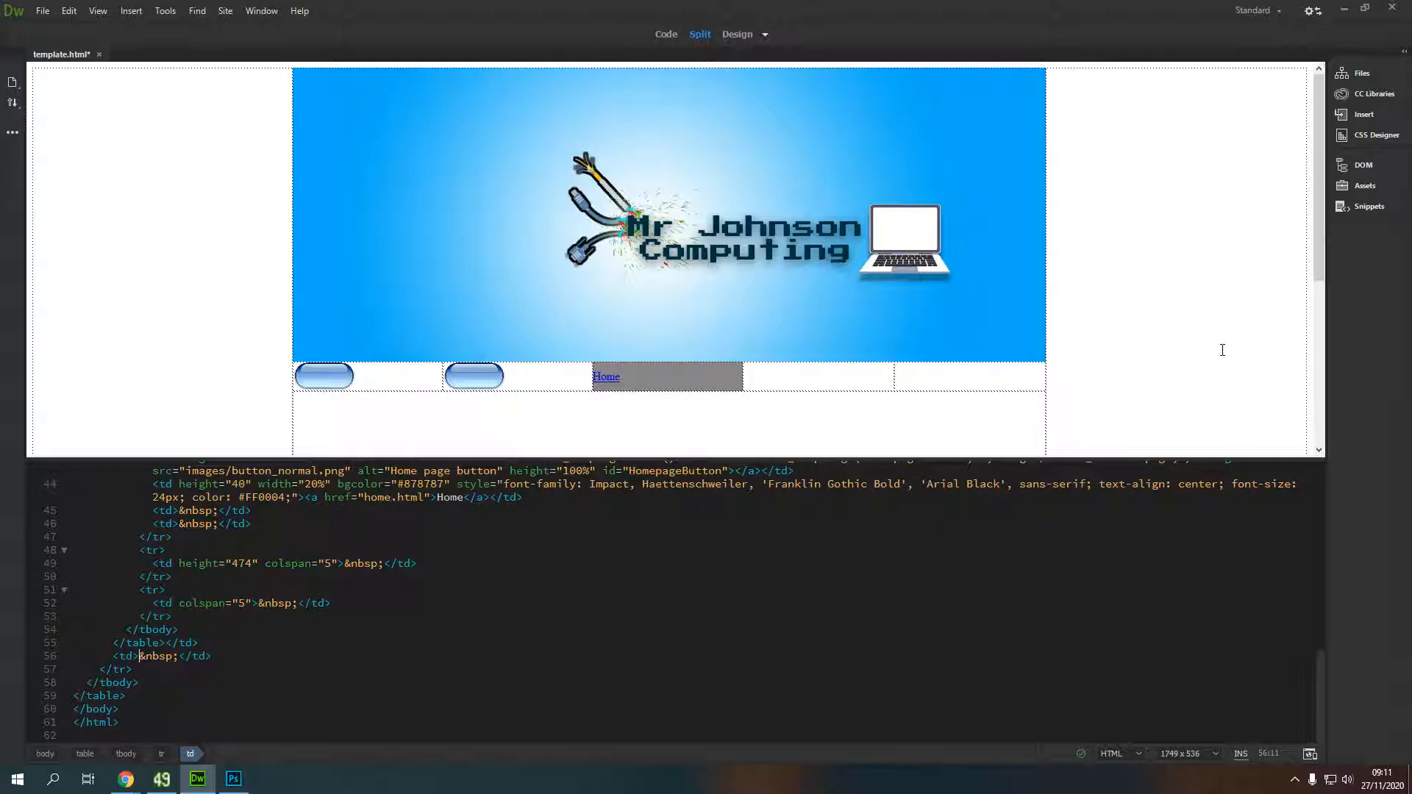
mouse_move(1088, 304)
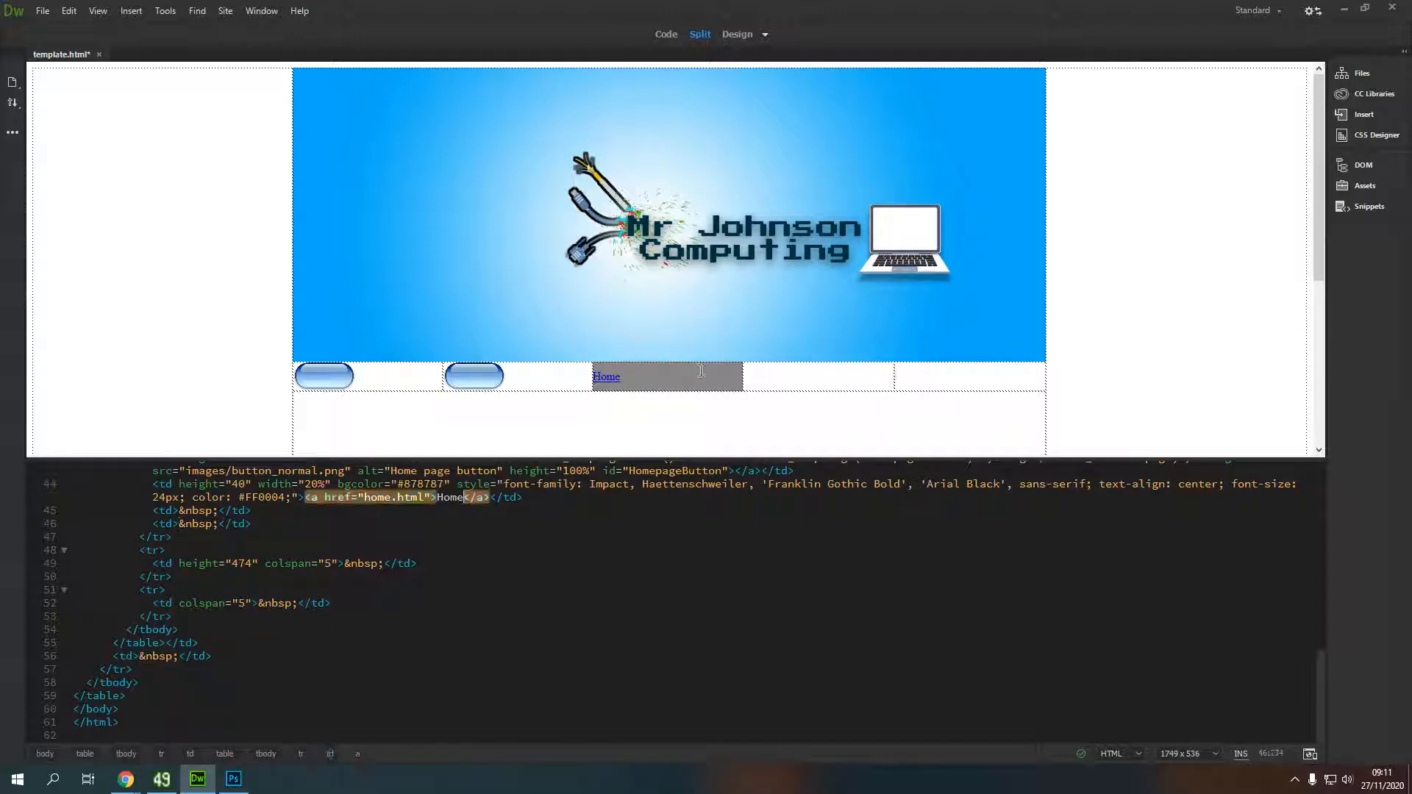
mouse_move(898, 338)
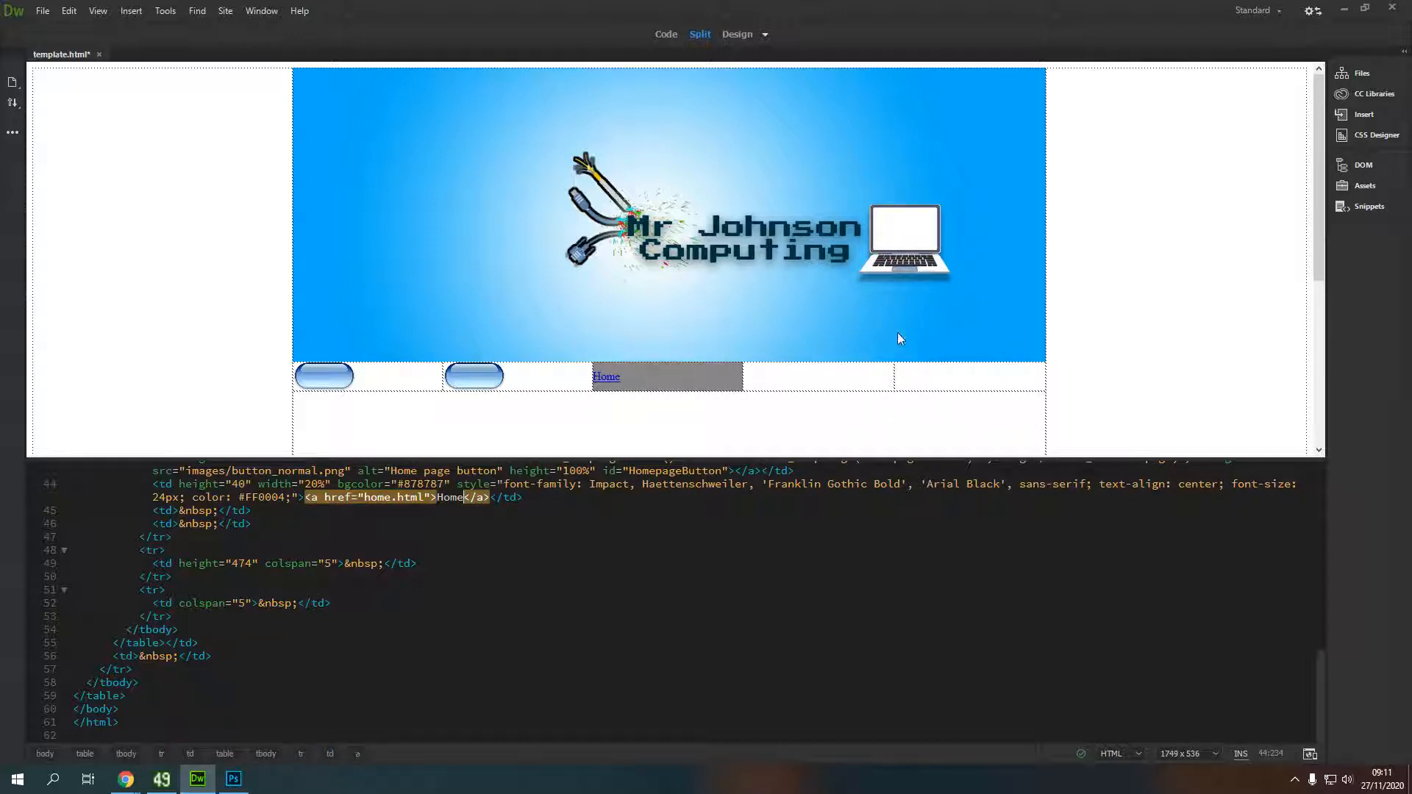
mouse_move(311, 299)
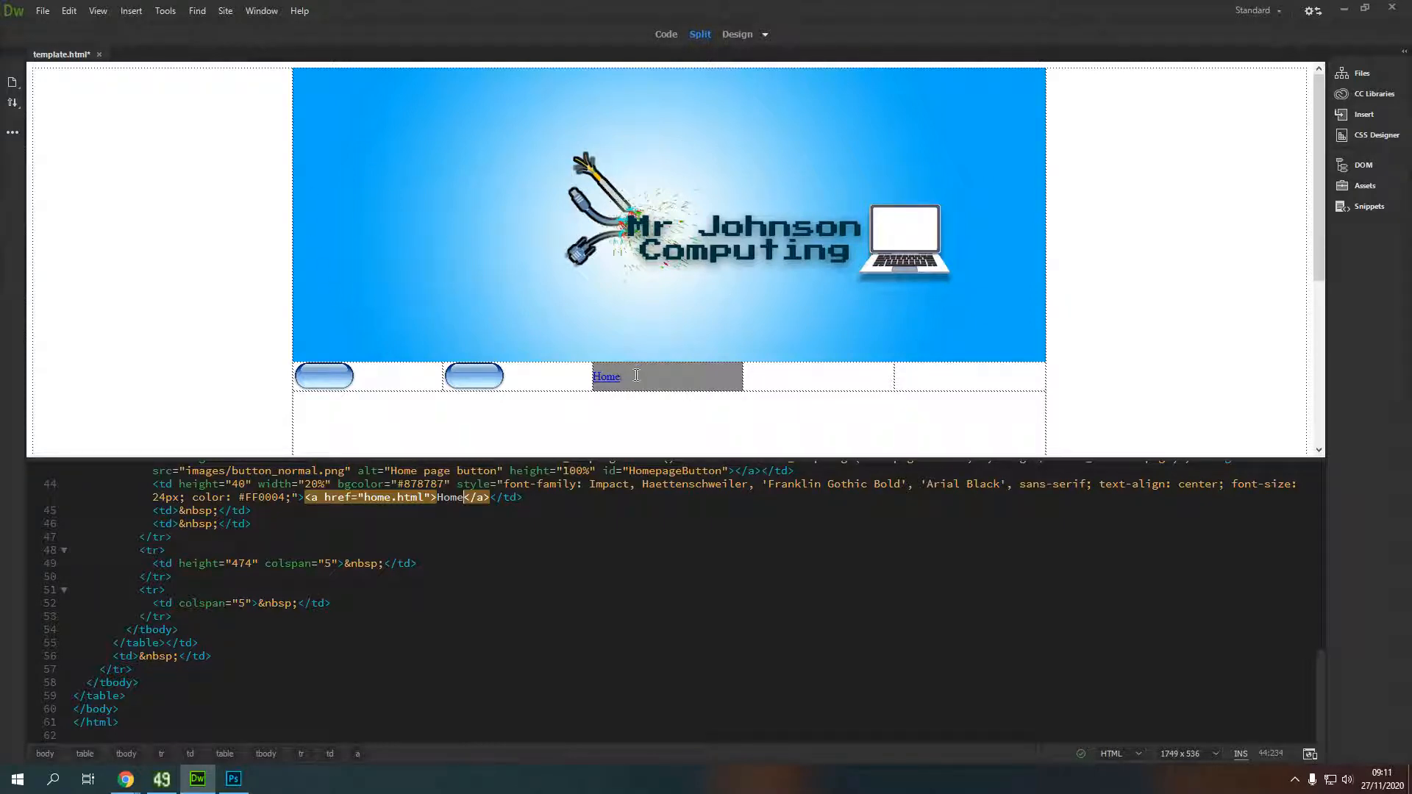
right_click(635, 375)
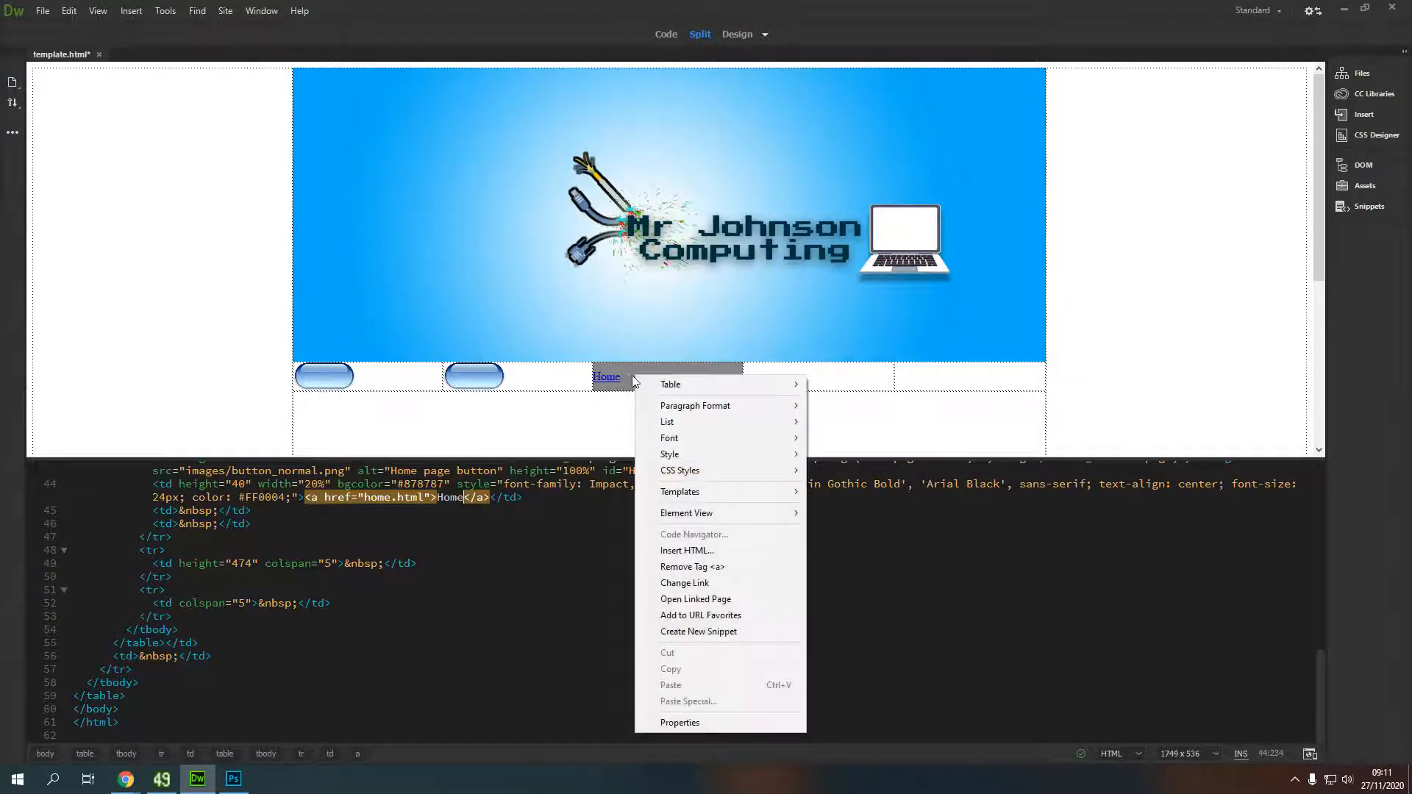
mouse_move(679, 723)
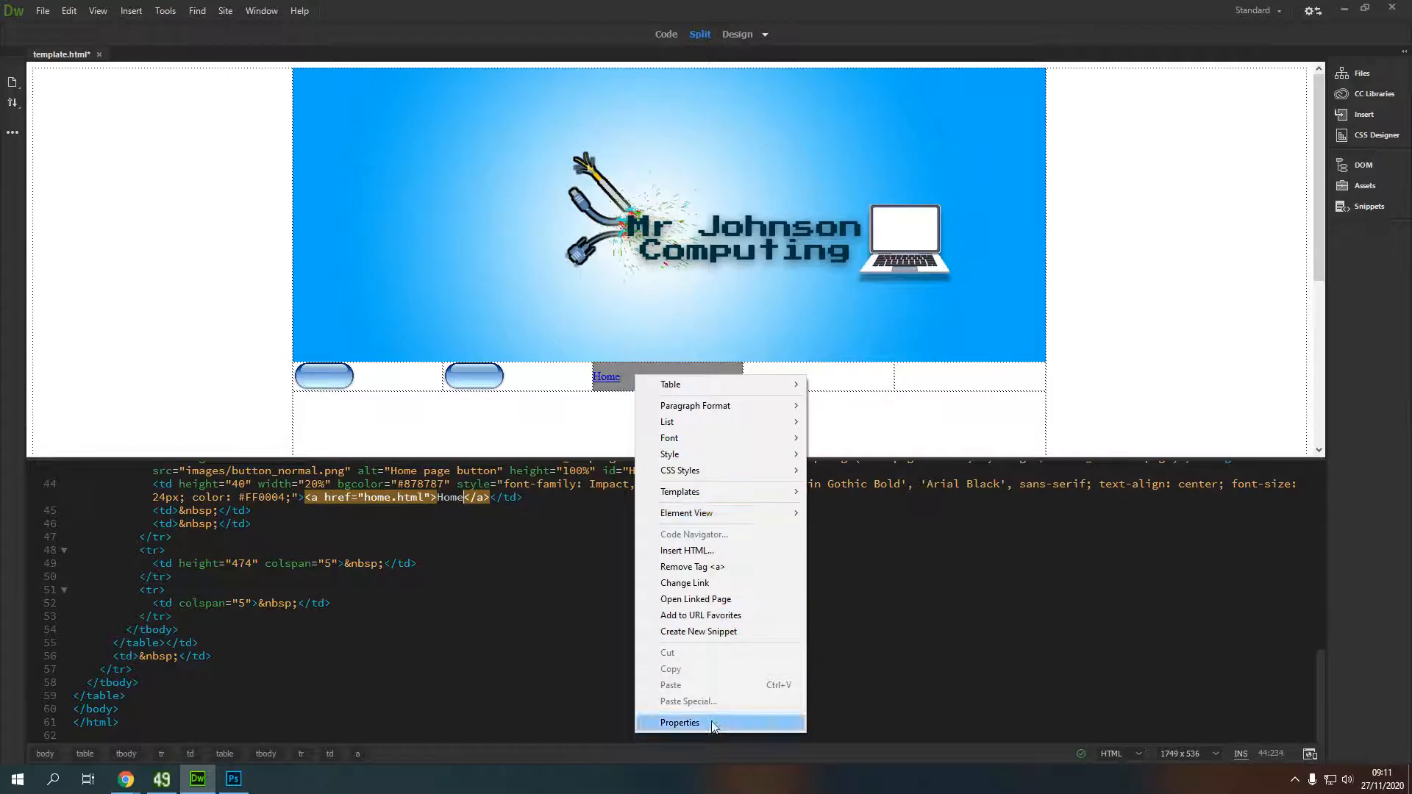
click(680, 723)
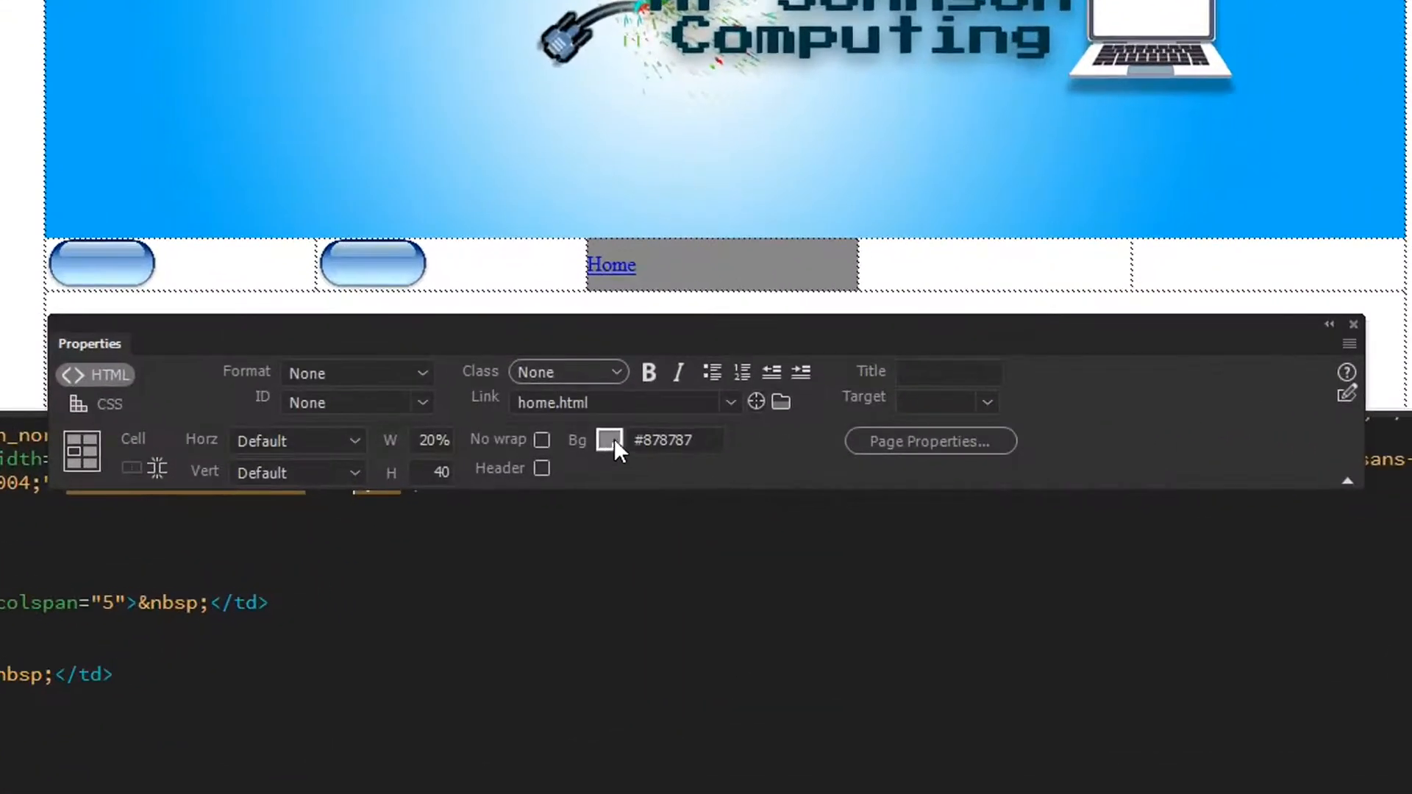
triple_click(674, 440)
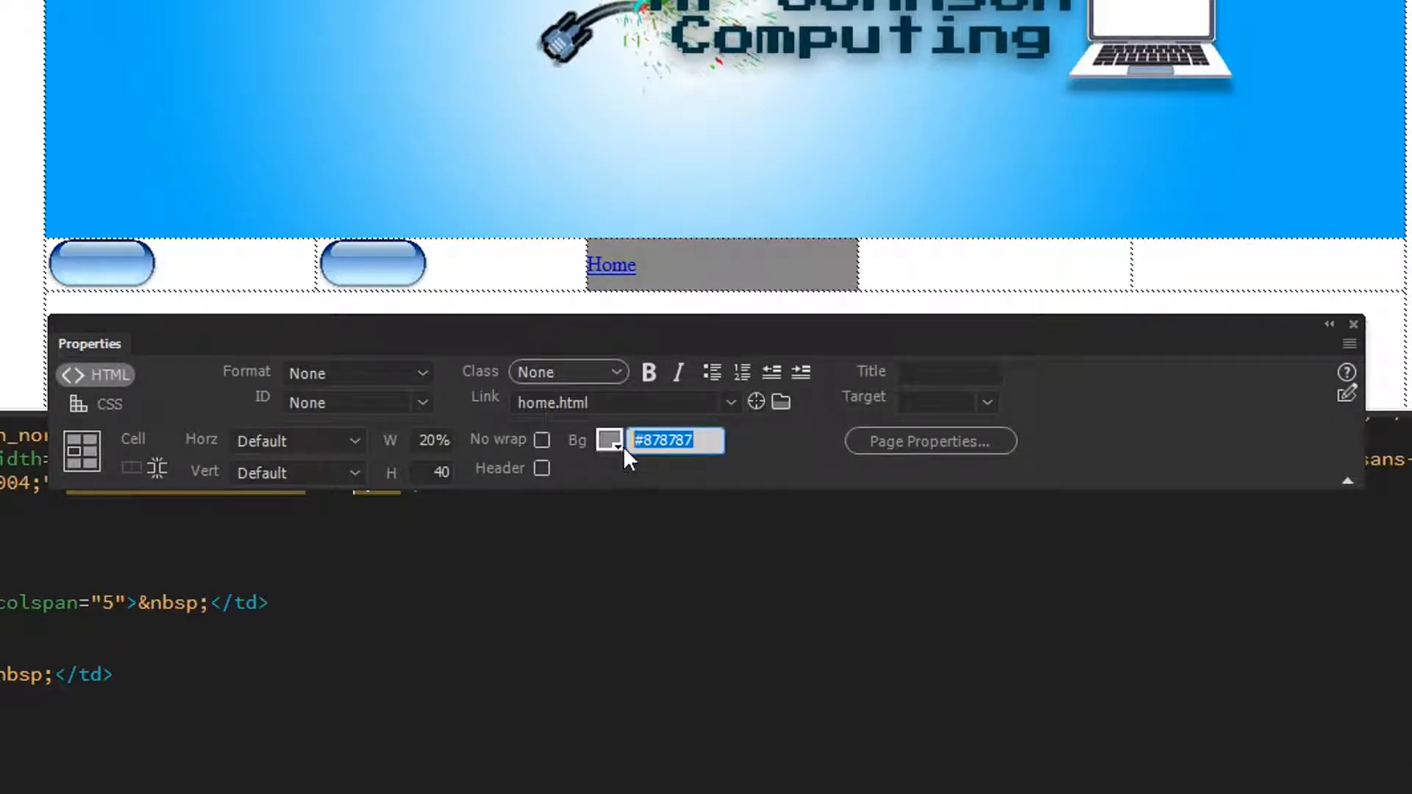
click(609, 440)
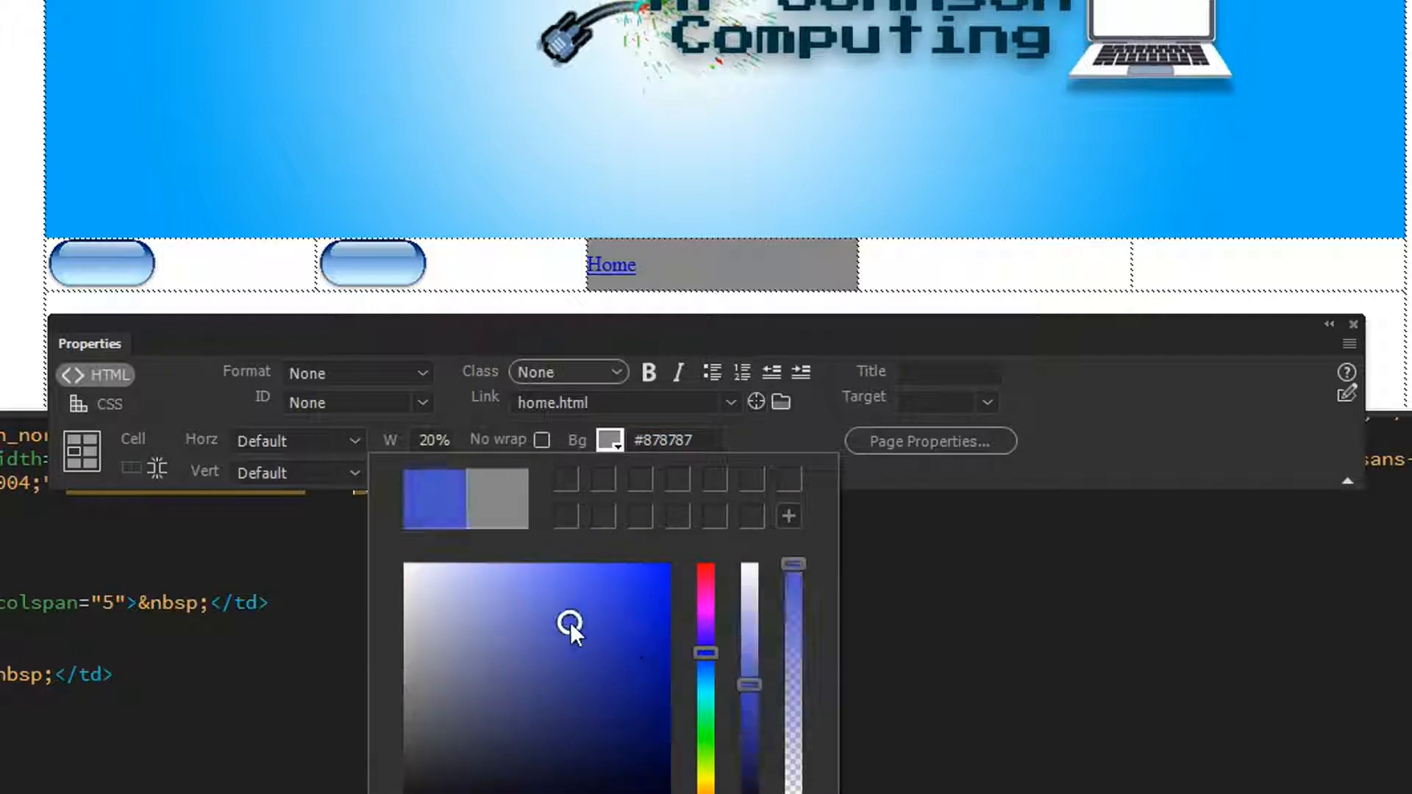
click(500, 598)
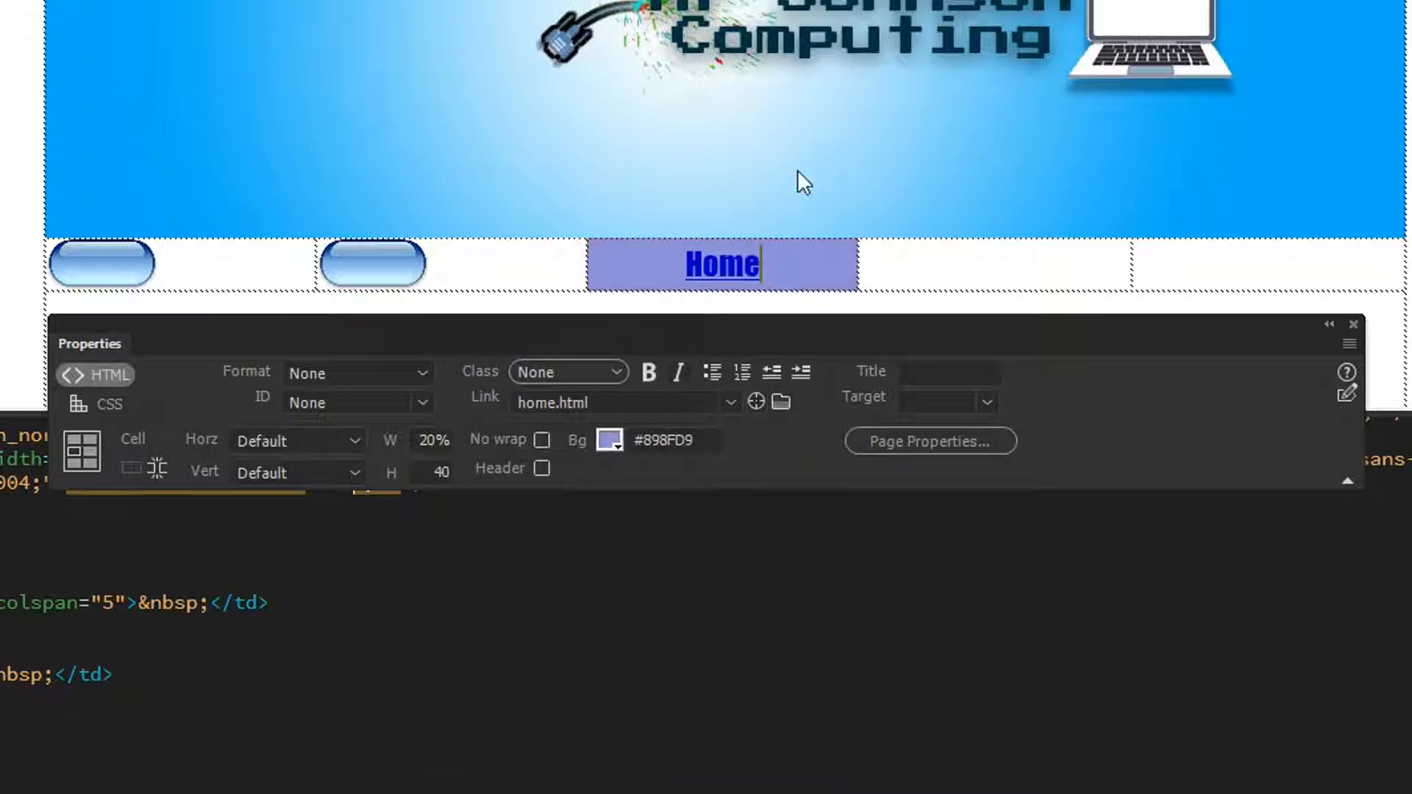
mouse_move(904, 159)
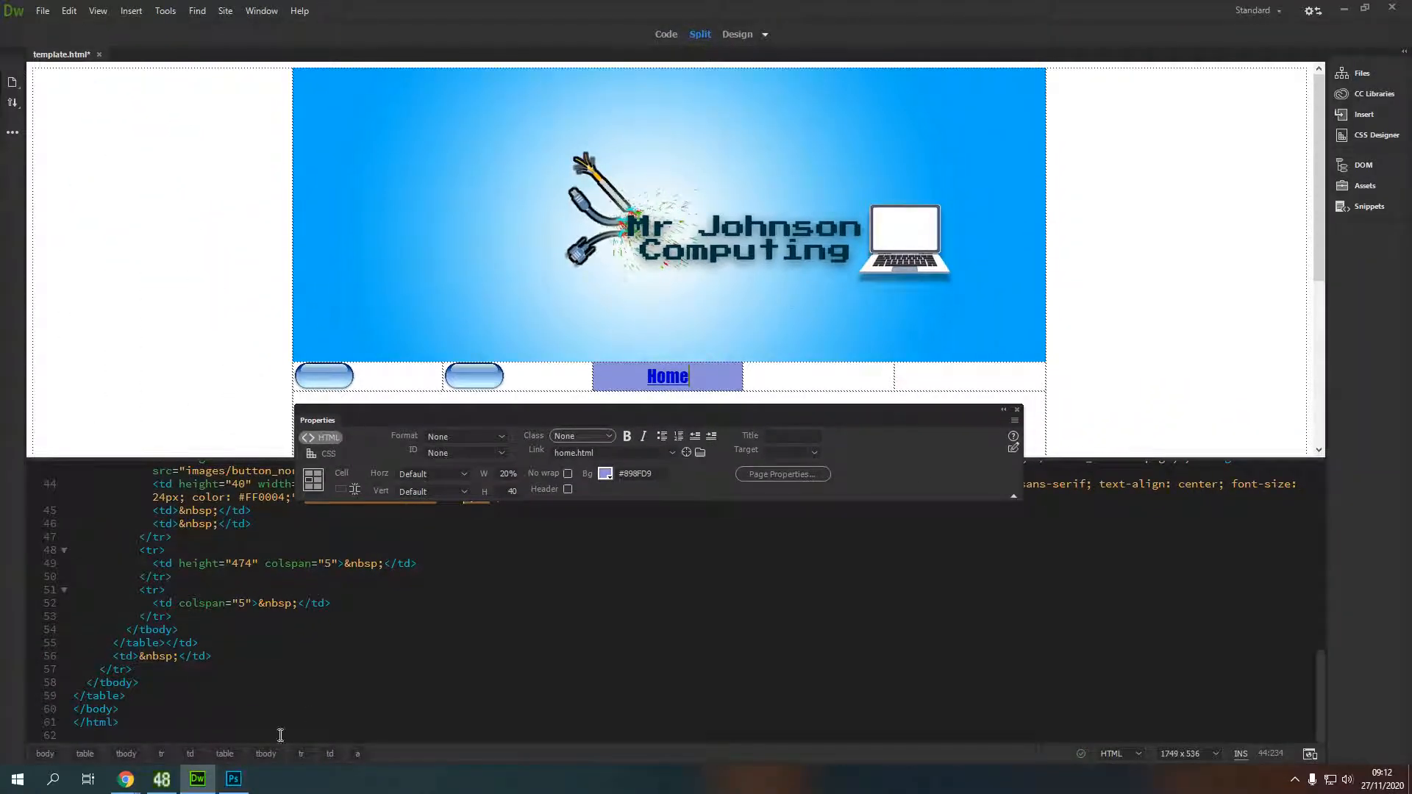
- Switch to HomepageBanner.psd and sample a yellow-orange colour with the Eyedropper
click(232, 780)
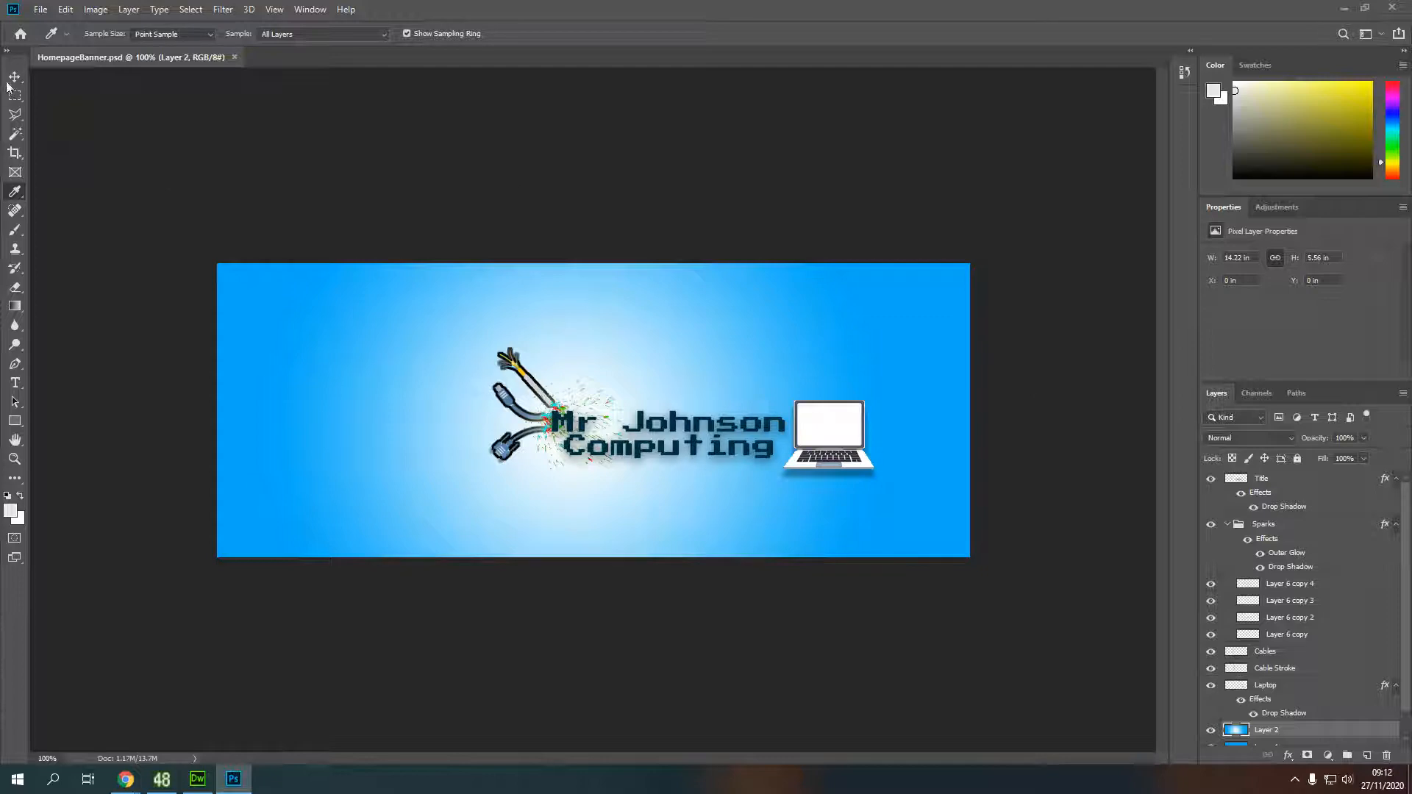
click(14, 76)
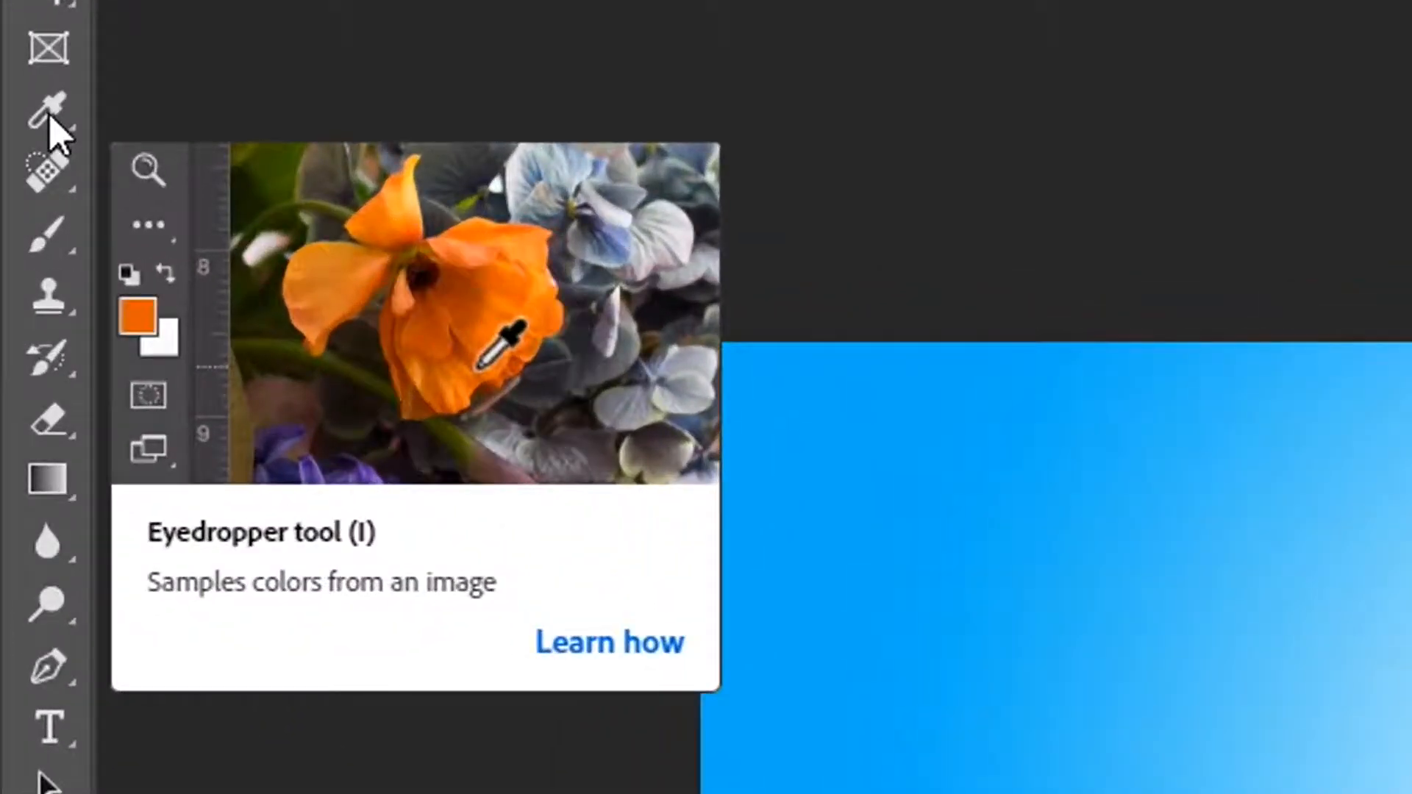
click(513, 406)
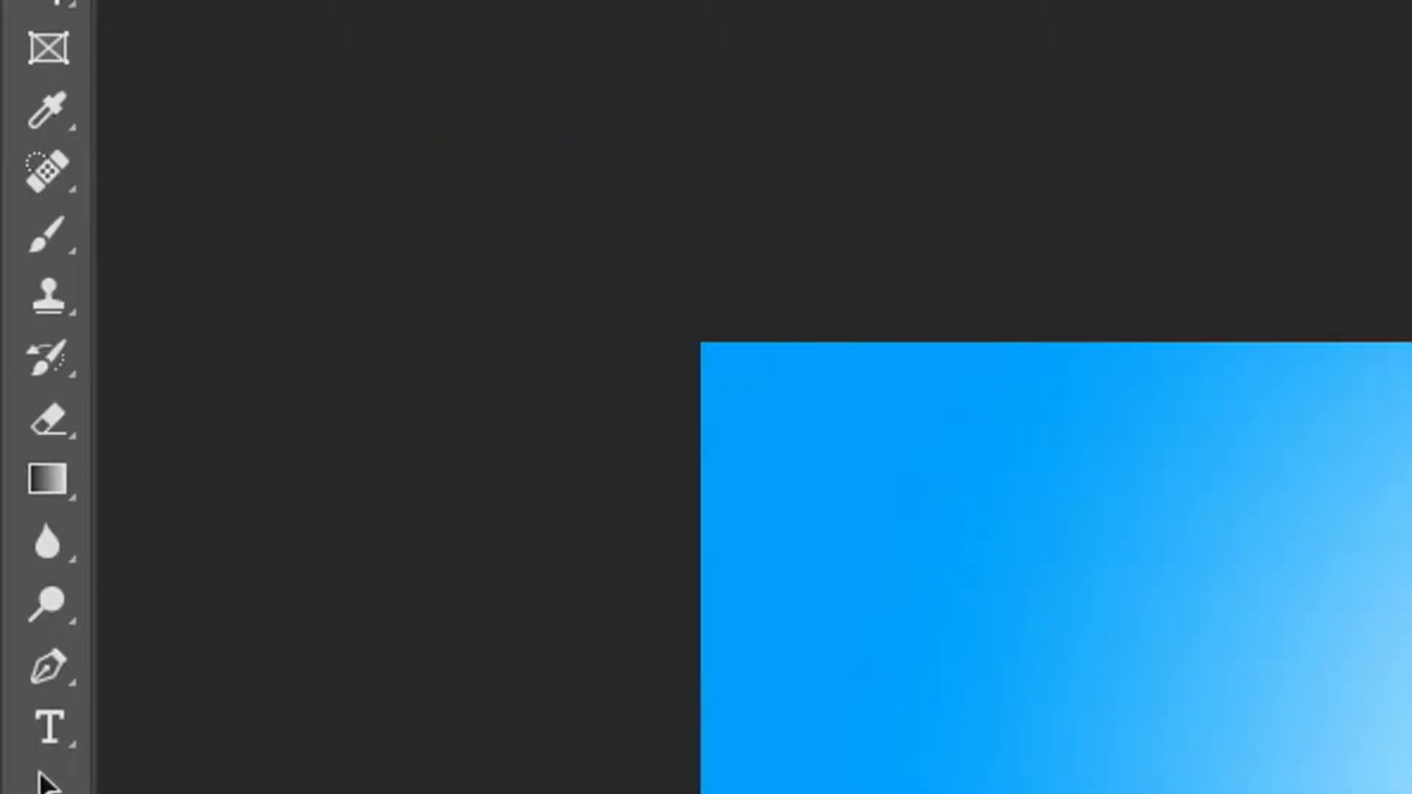
mouse_move(43, 107)
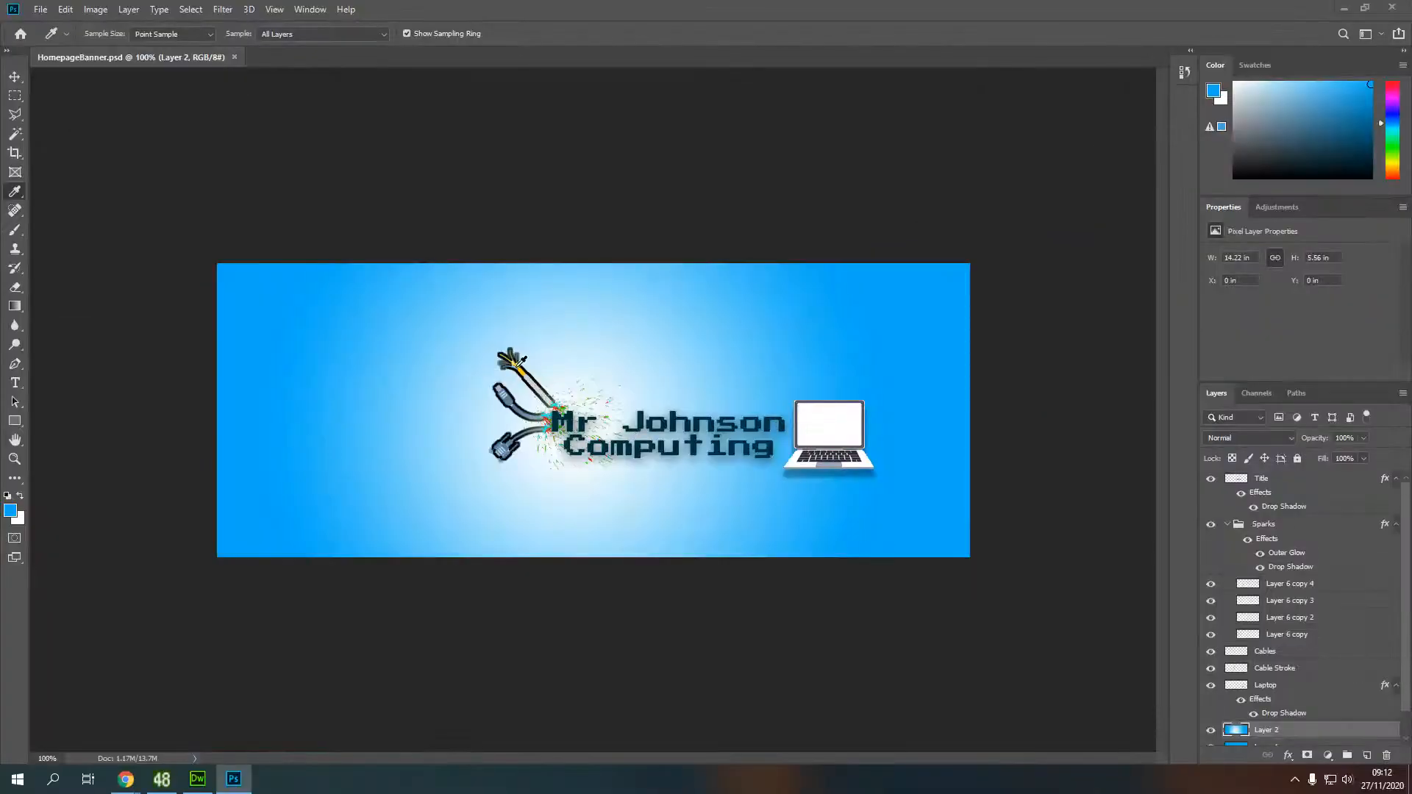
click(905, 306)
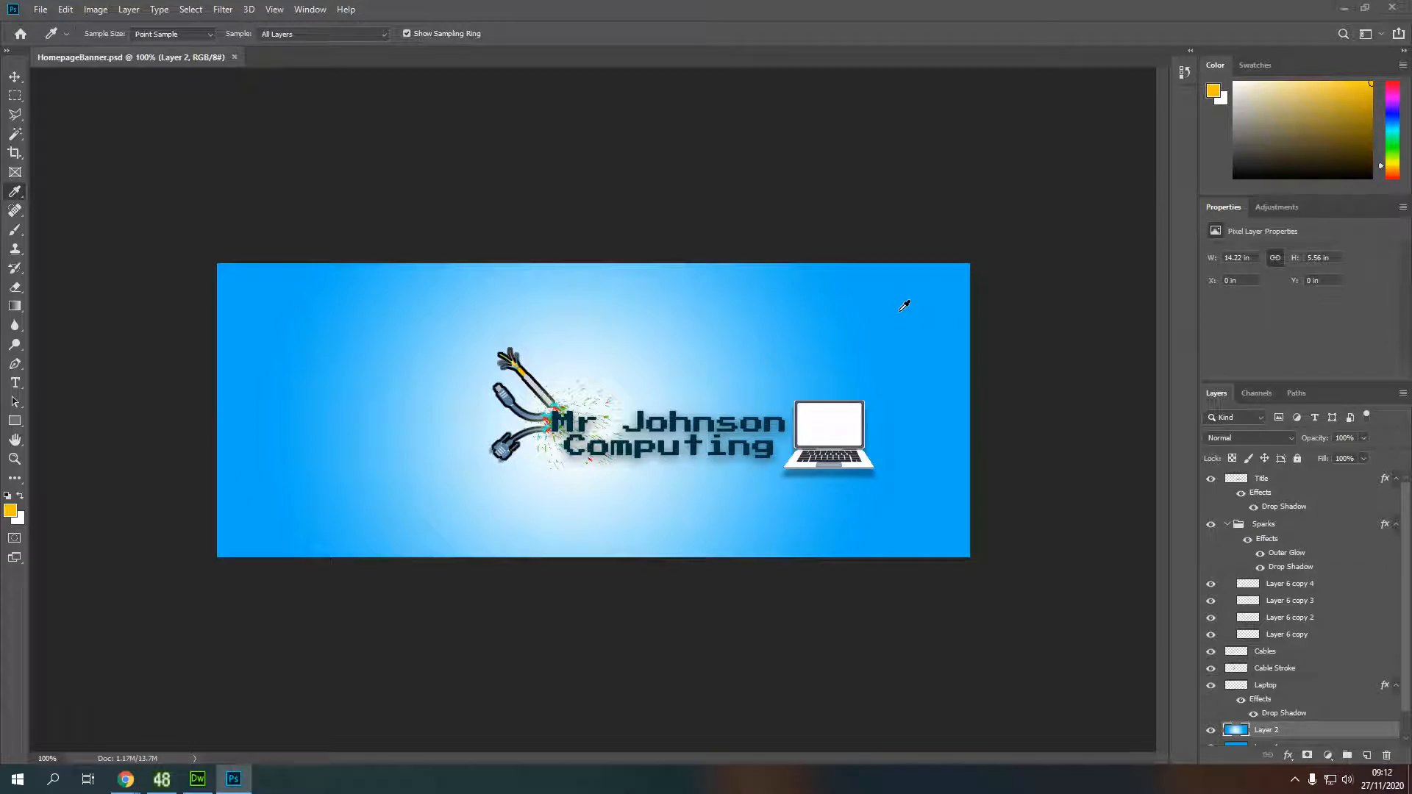
mouse_move(938, 275)
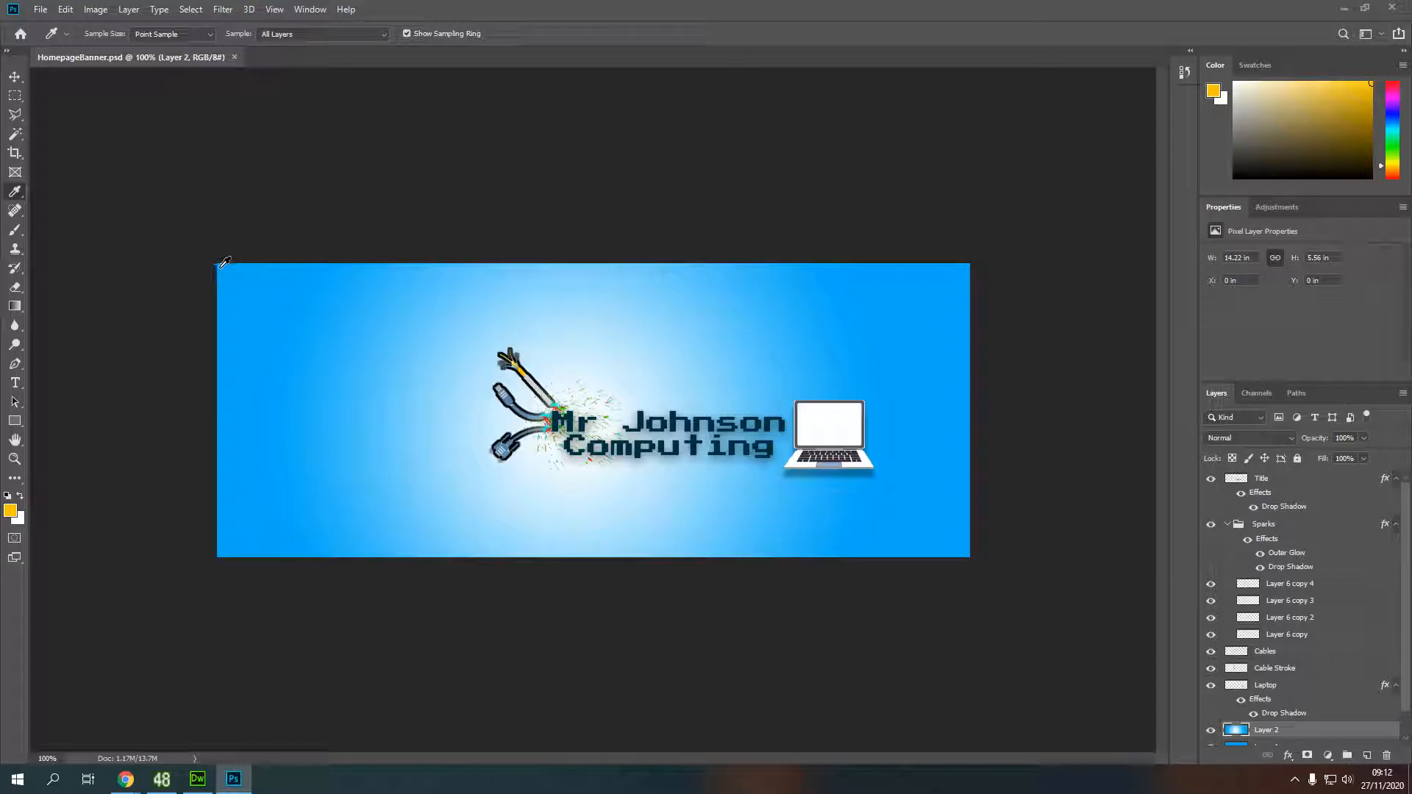
click(172, 34)
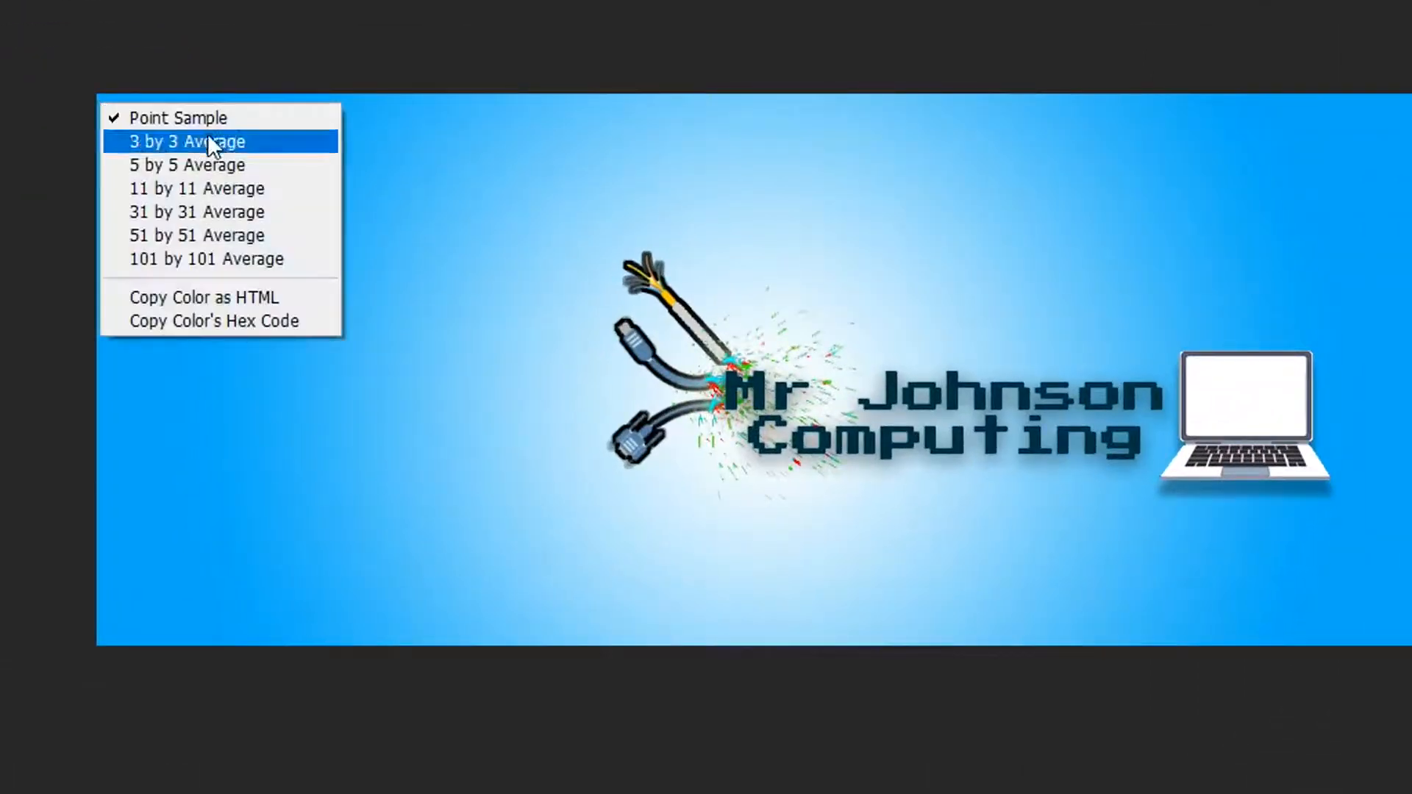
mouse_move(271, 163)
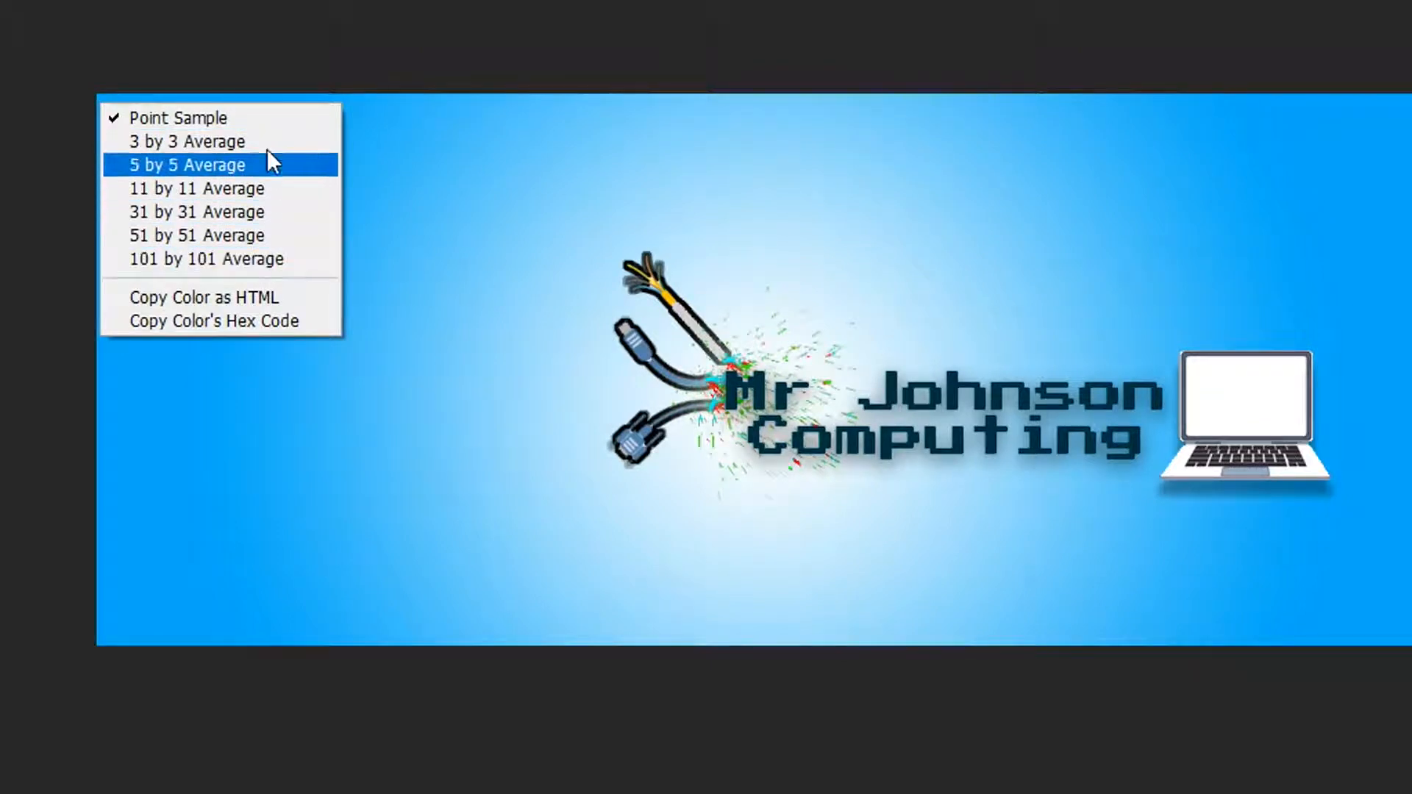
mouse_move(254, 321)
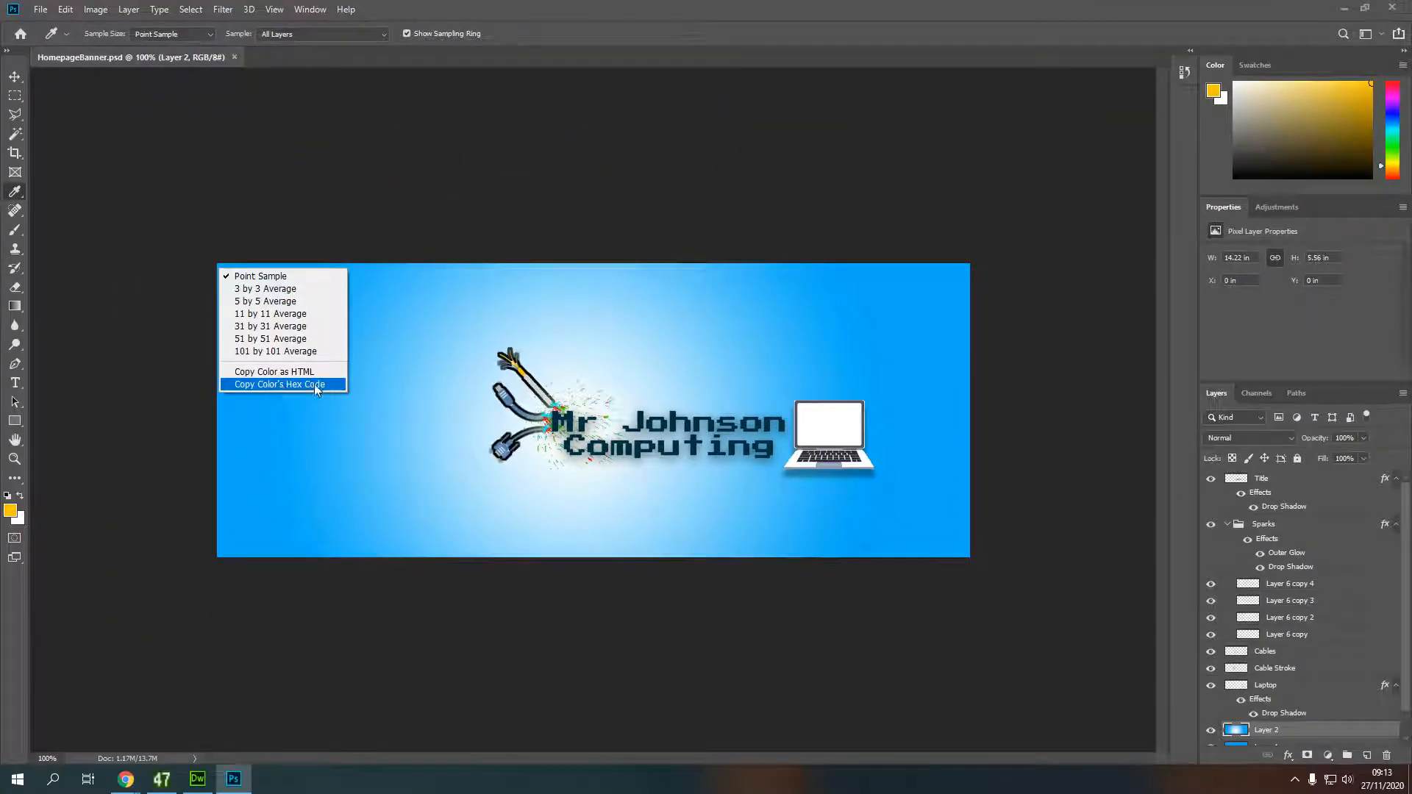
click(280, 384)
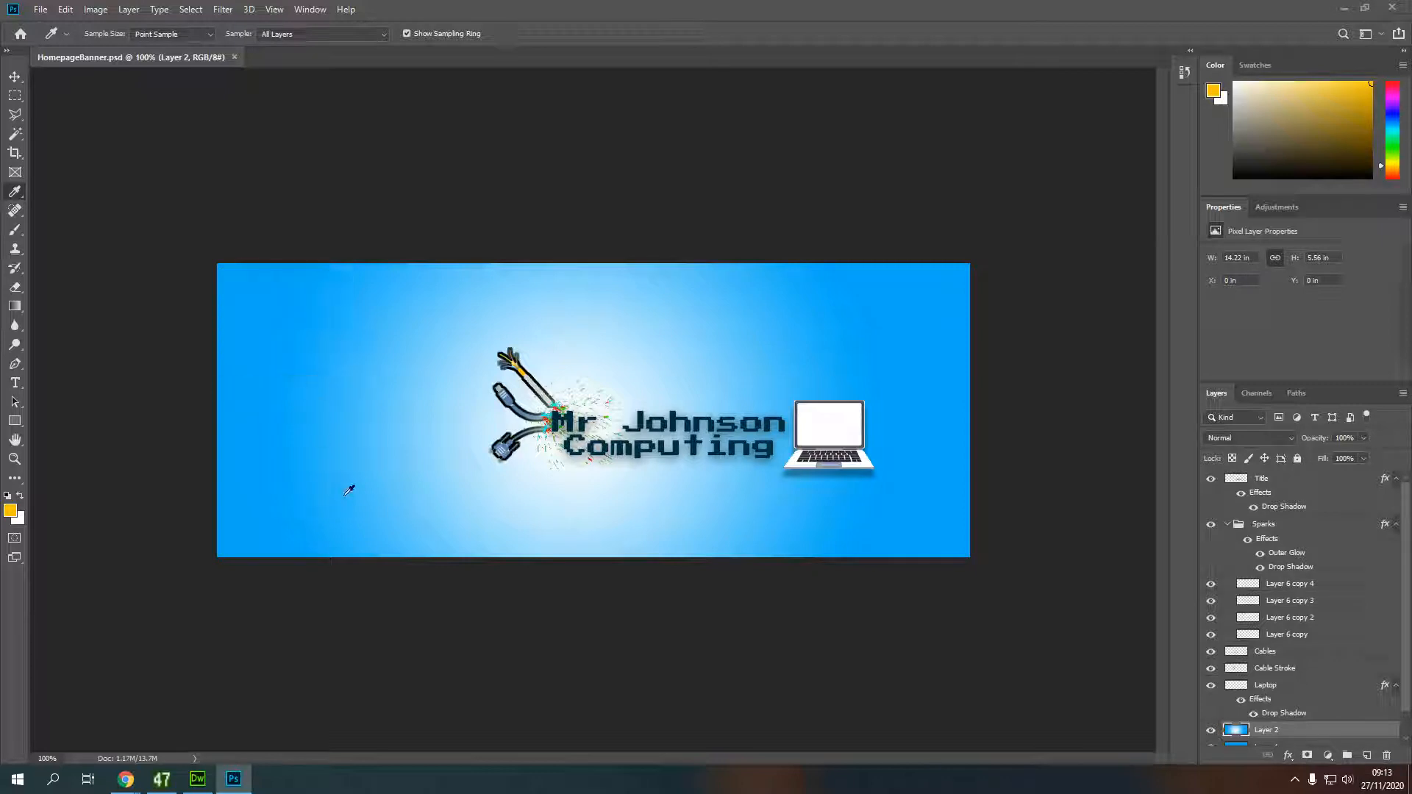
mouse_move(857, 325)
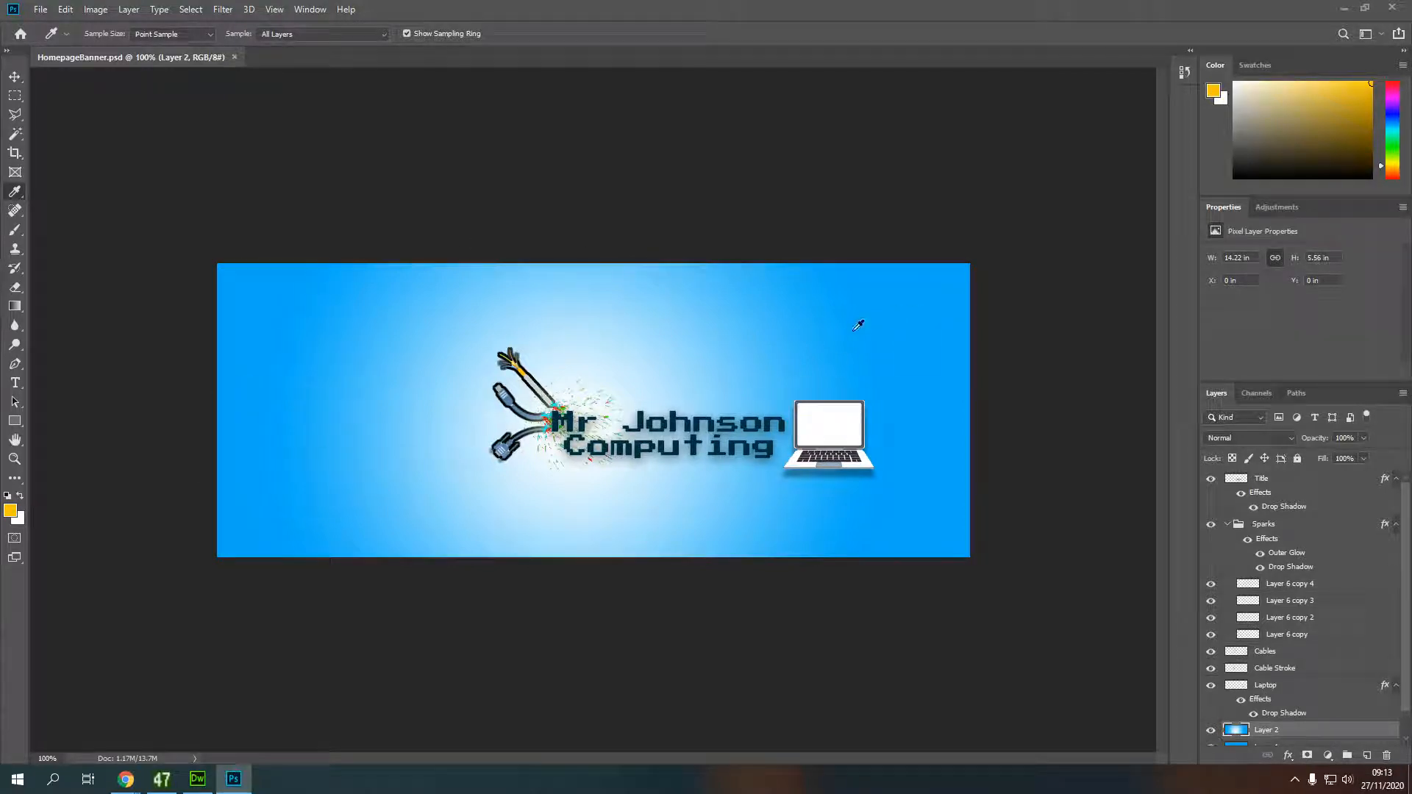
click(197, 779)
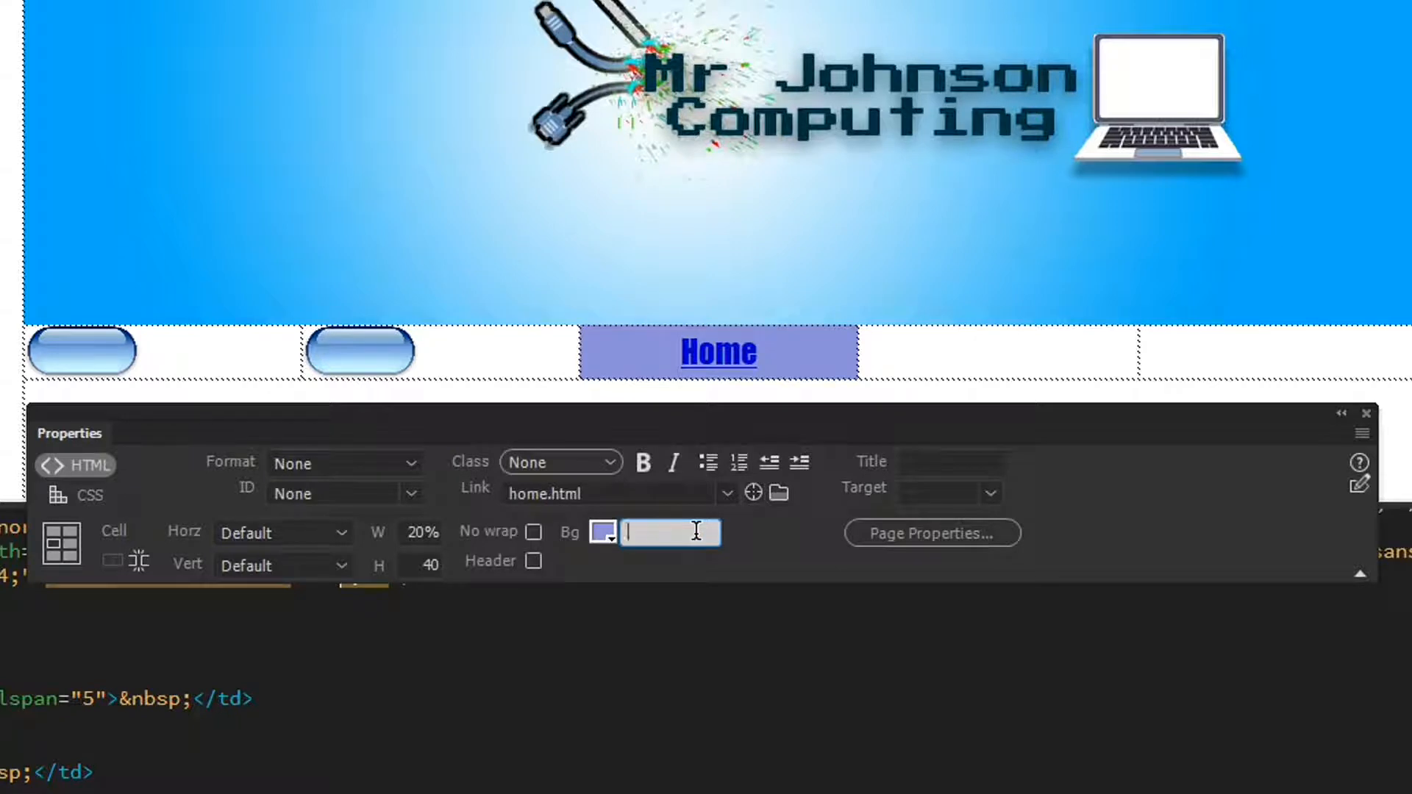
- Enter #02a9f7 as the Home cell's Bg colour
text(02a9f7)
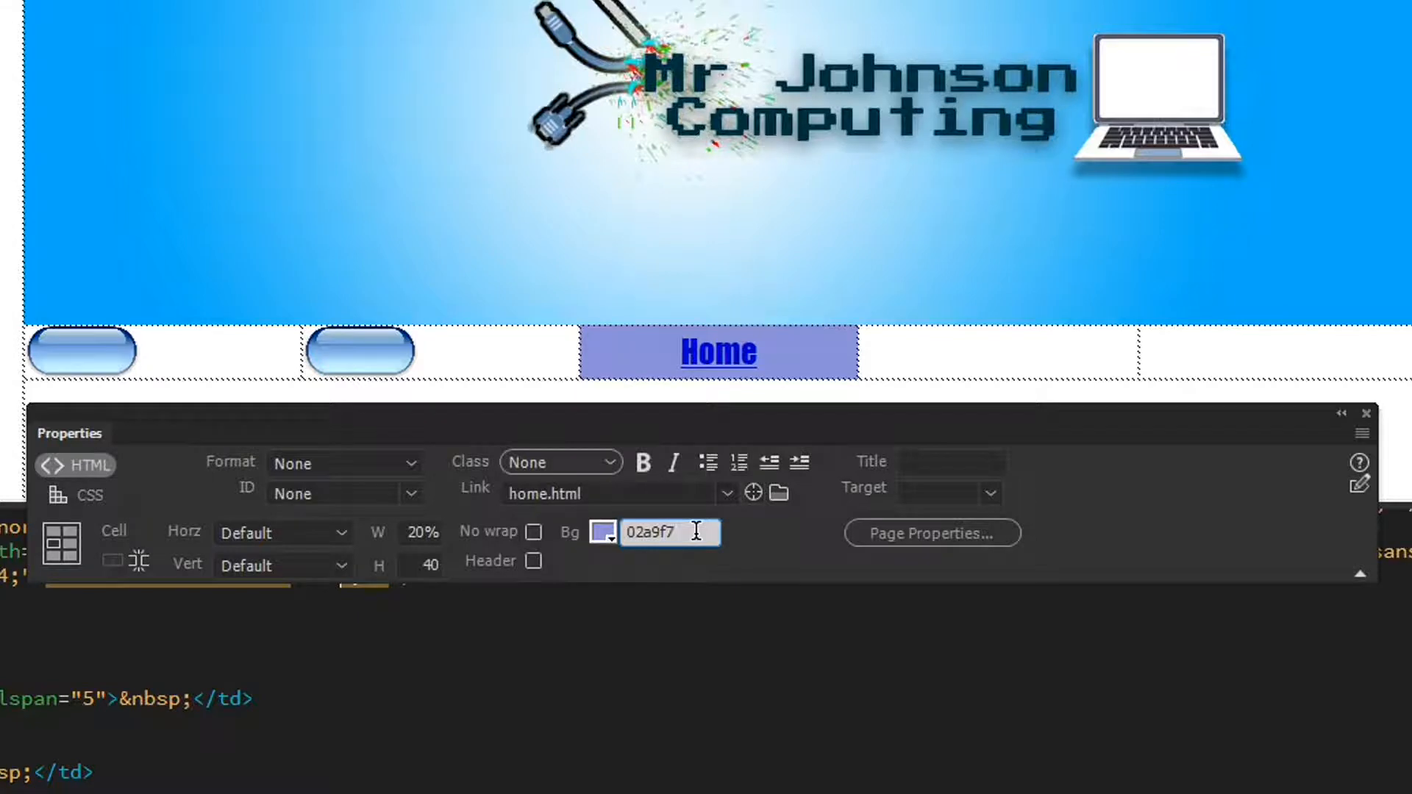
text(#)
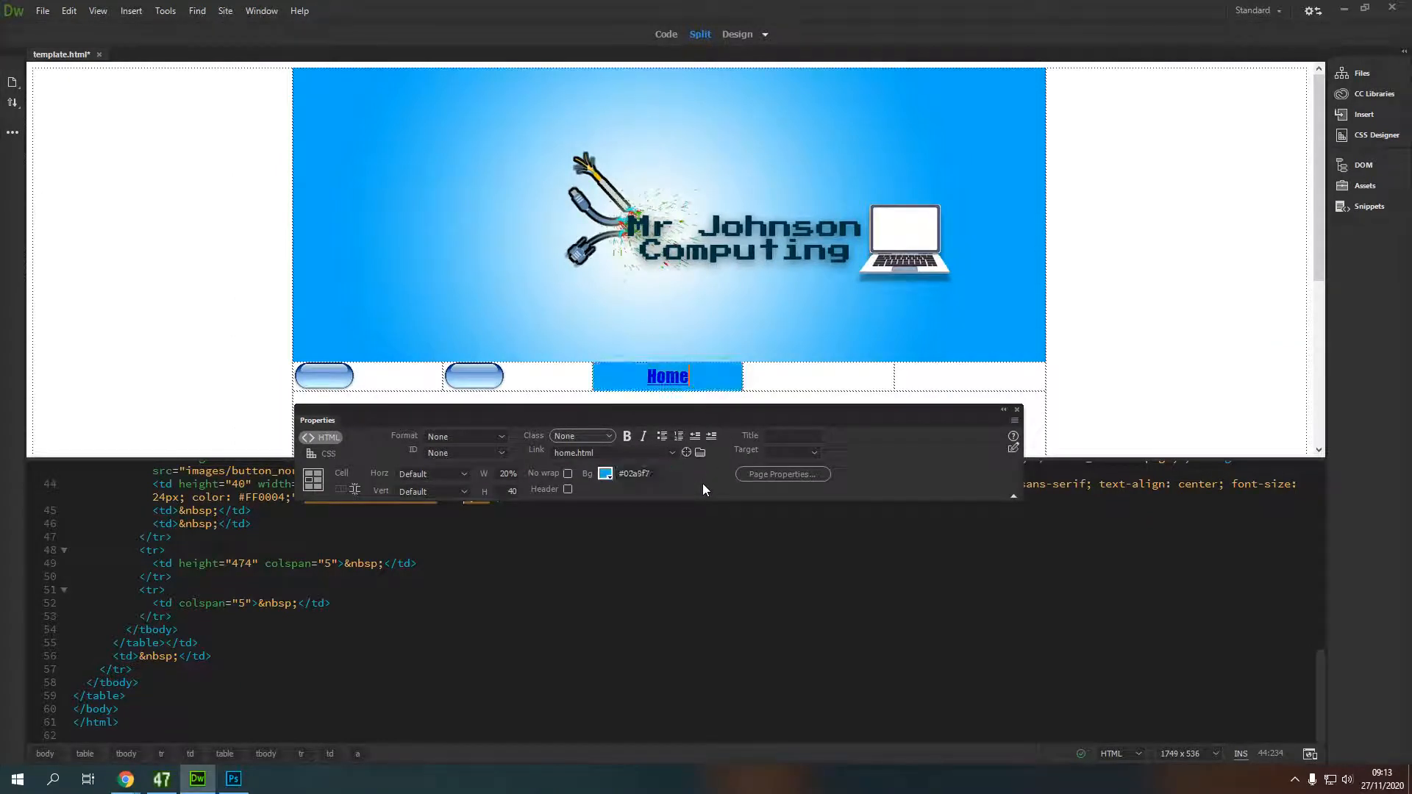
mouse_move(933, 340)
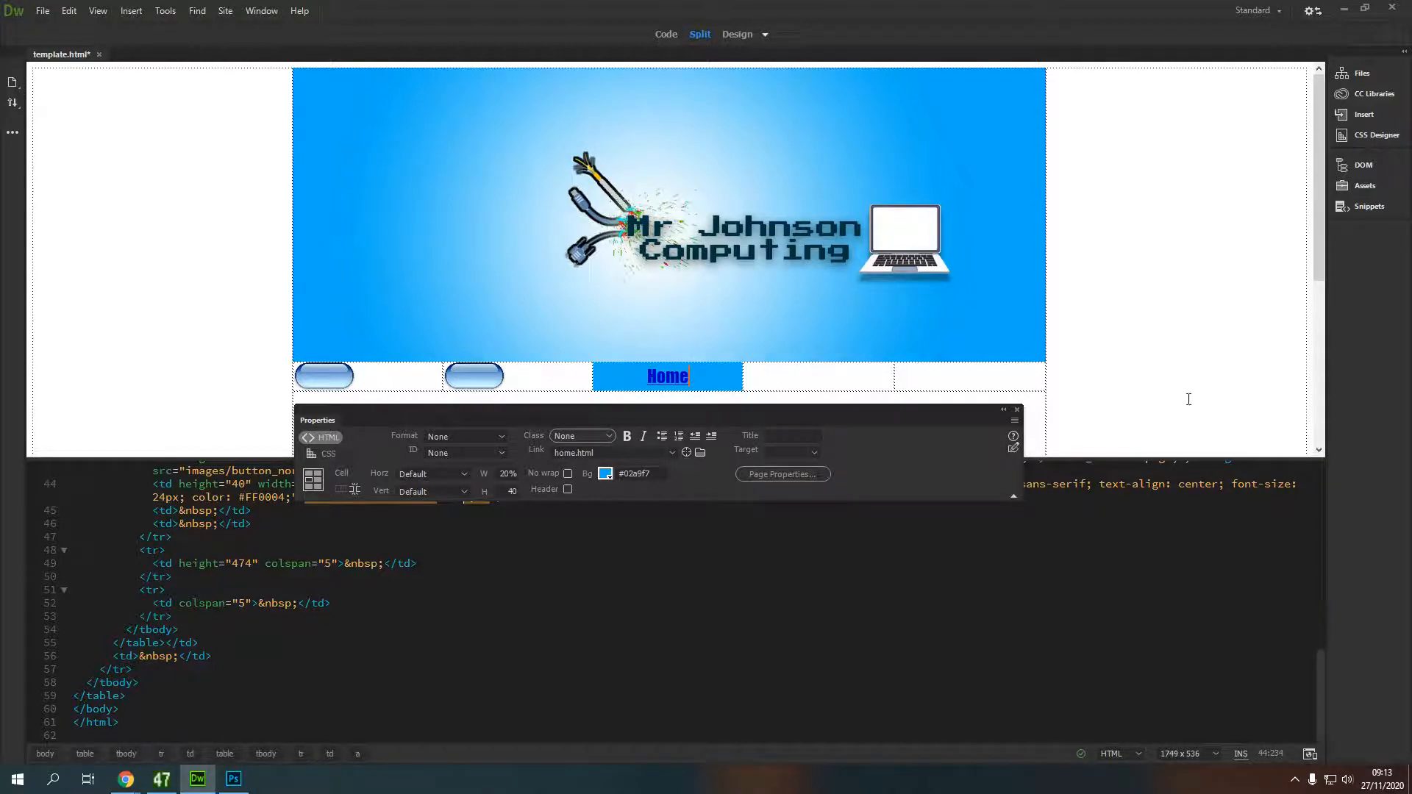
mouse_move(689, 415)
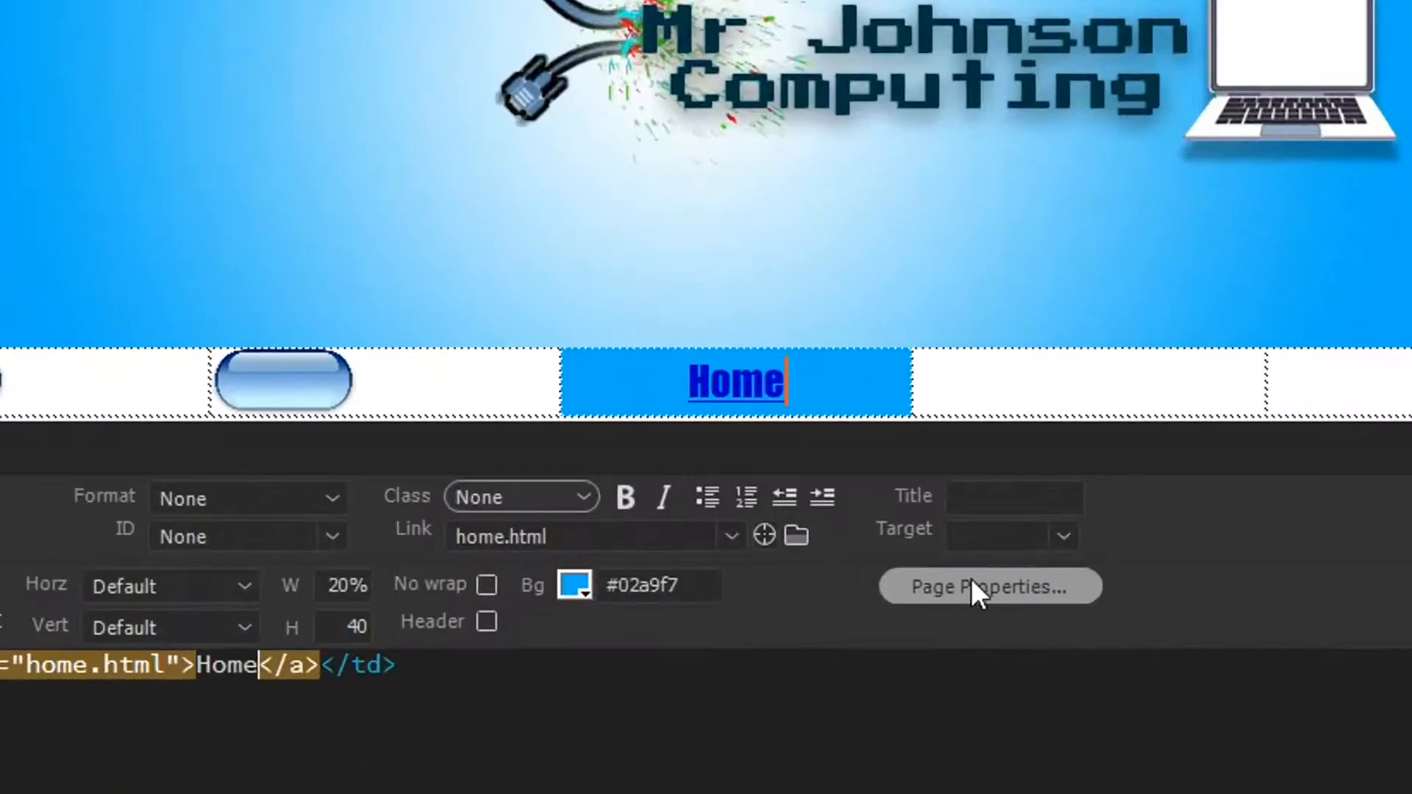
- Bring up the Page Properties dialog and focus its background setting
click(989, 587)
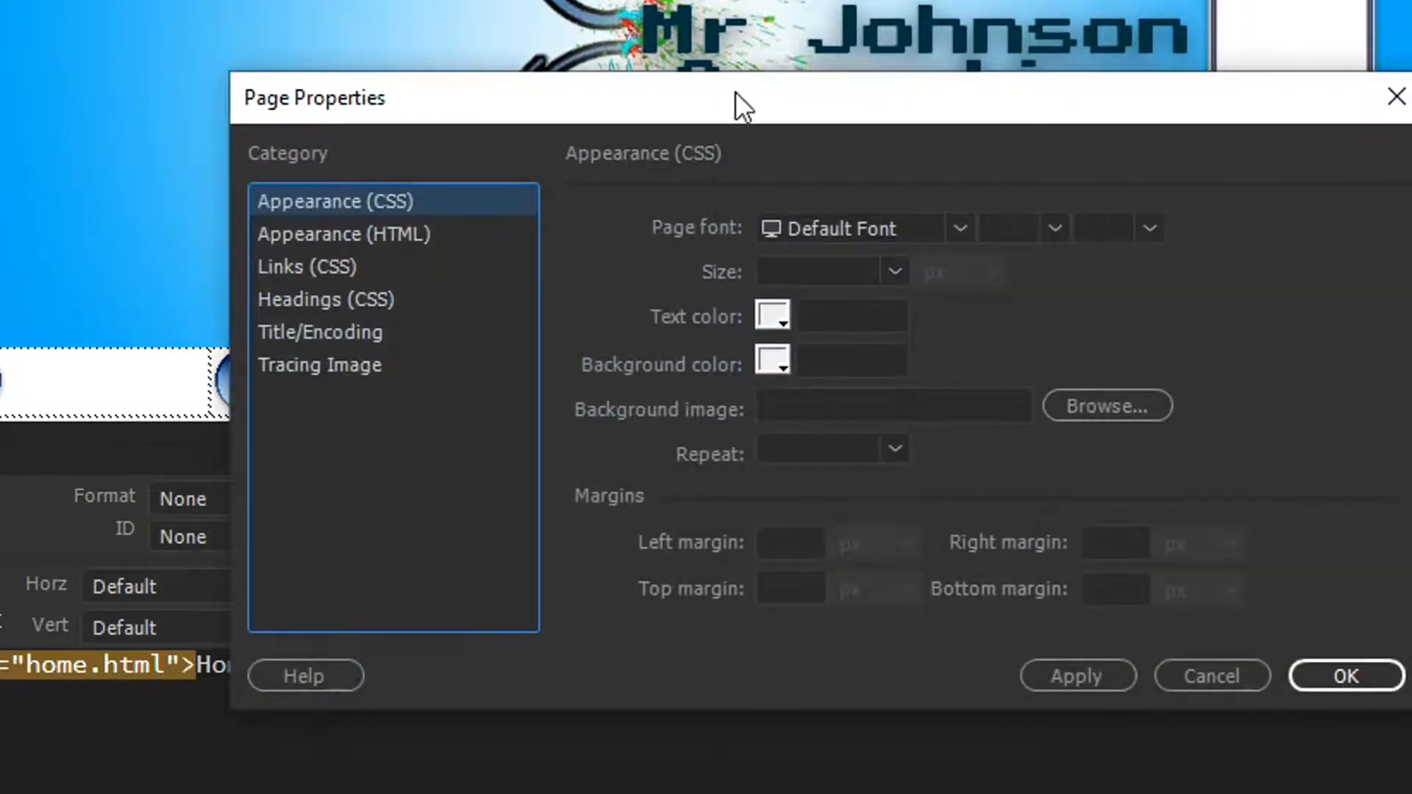
drag(738, 98, 621, 90)
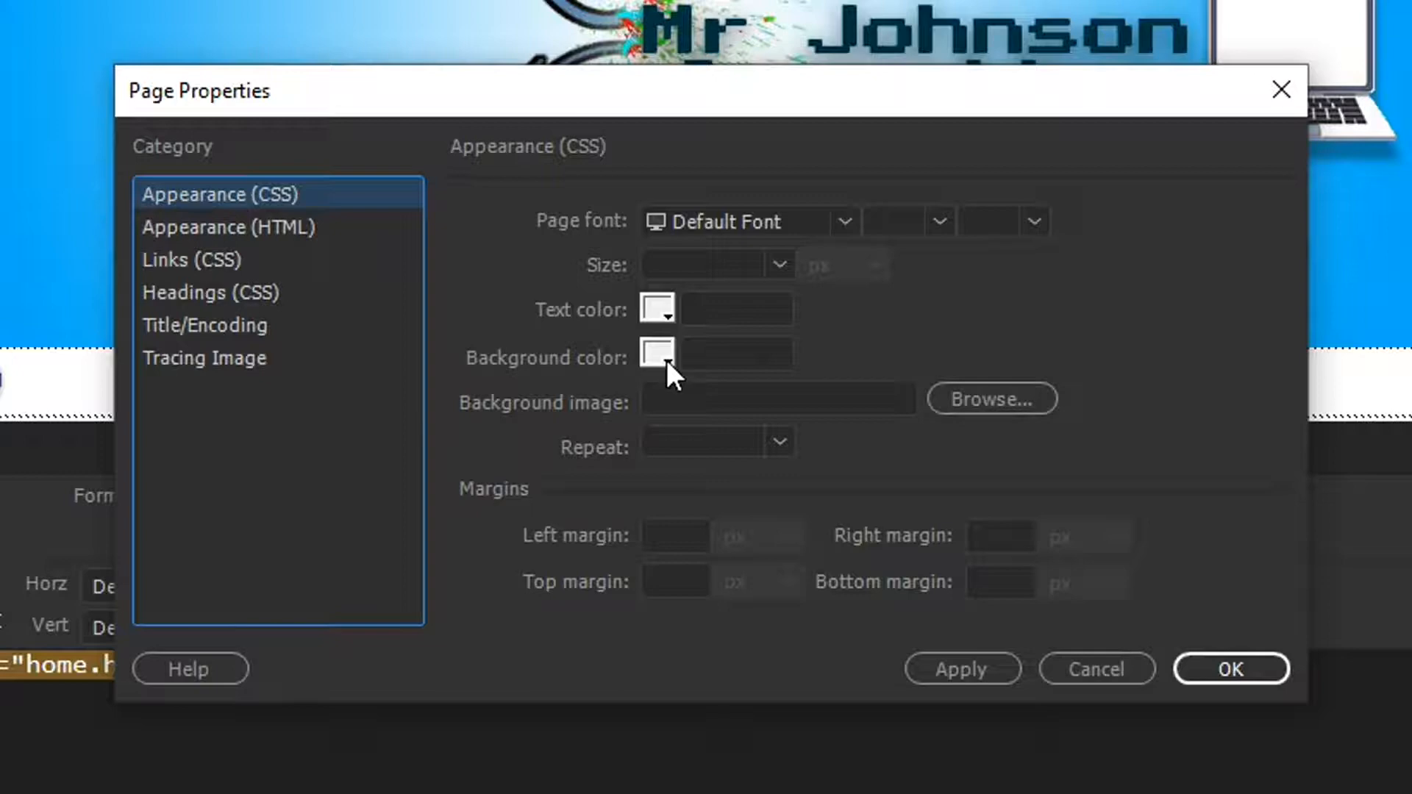
click(777, 399)
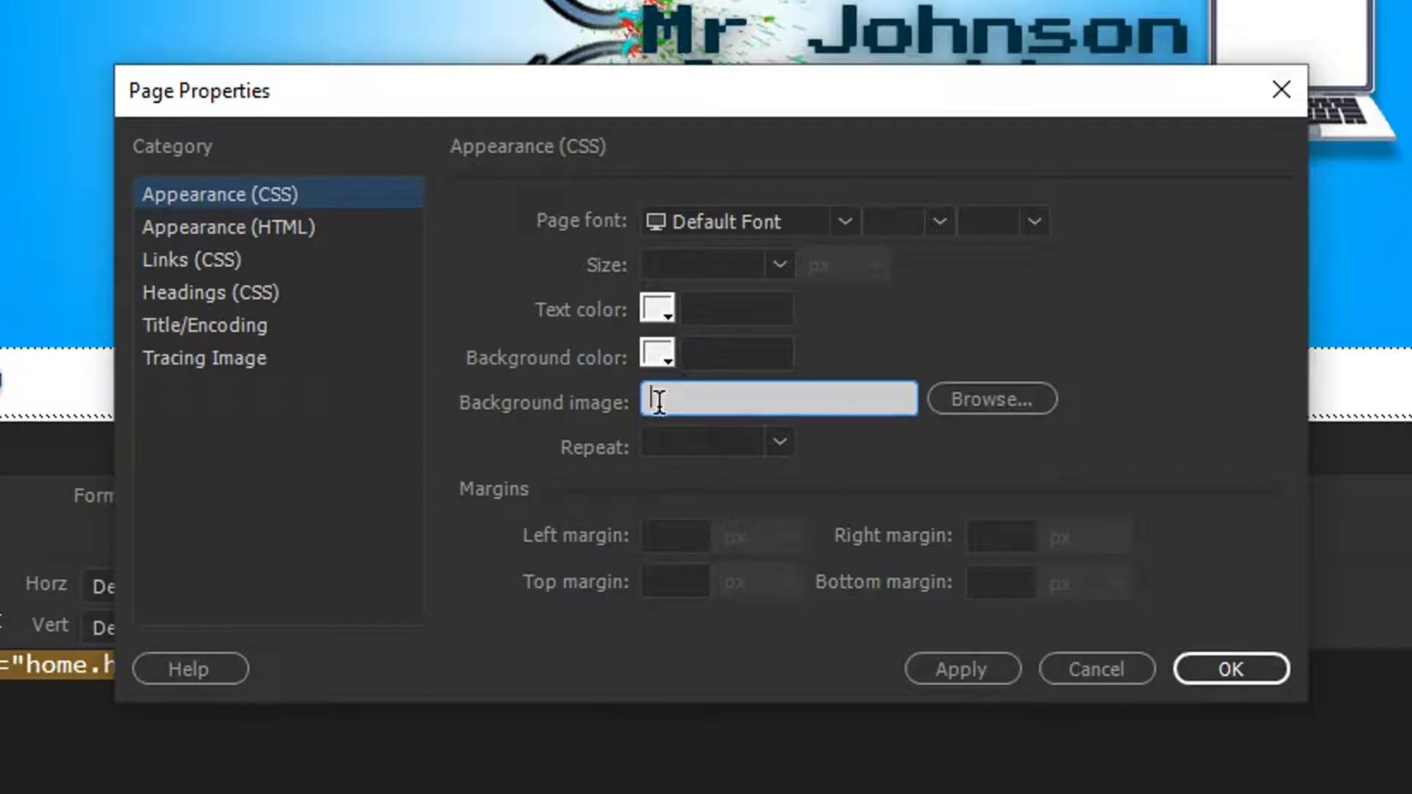
mouse_move(673, 371)
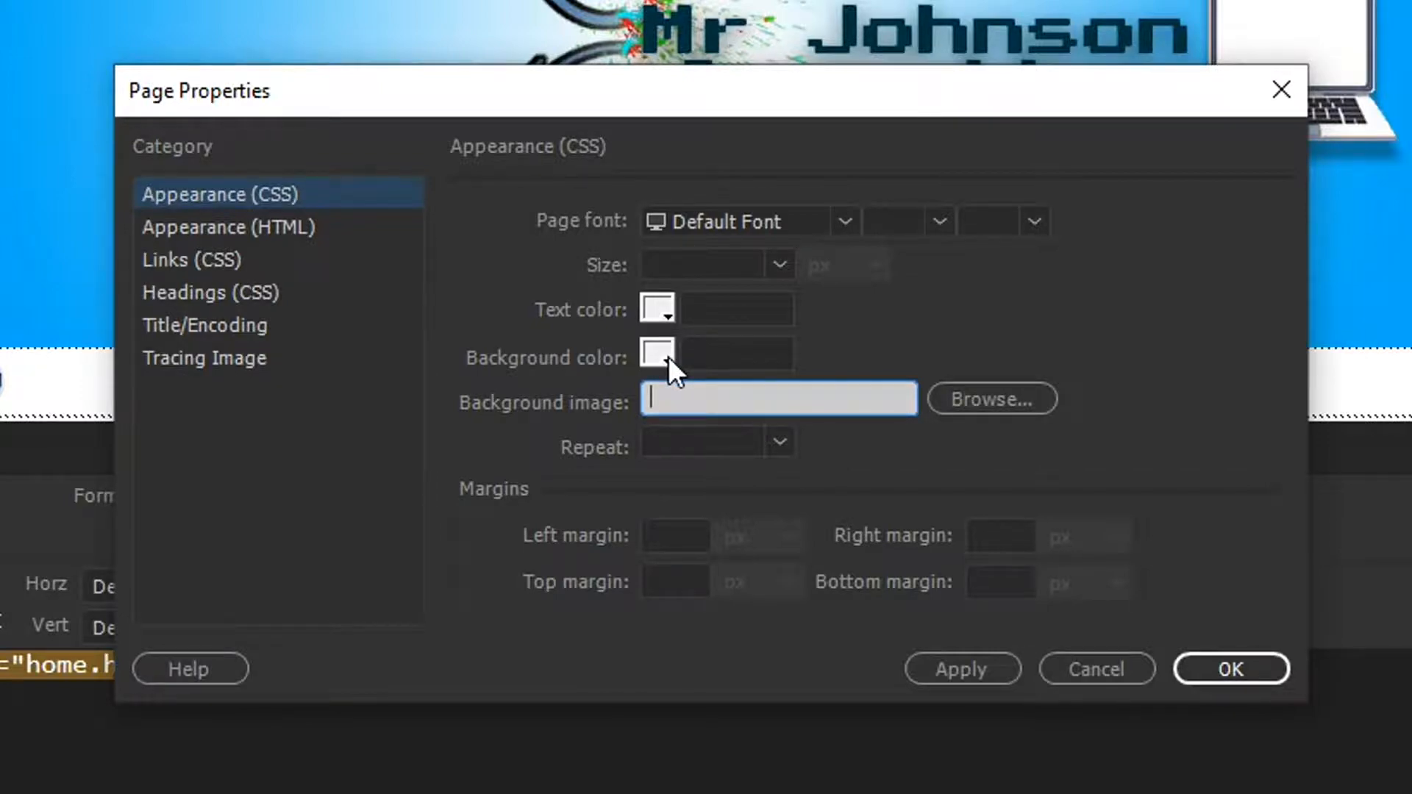
- Enter #02a9f7 in the page Background color field under Appearance (CSS)
click(656, 356)
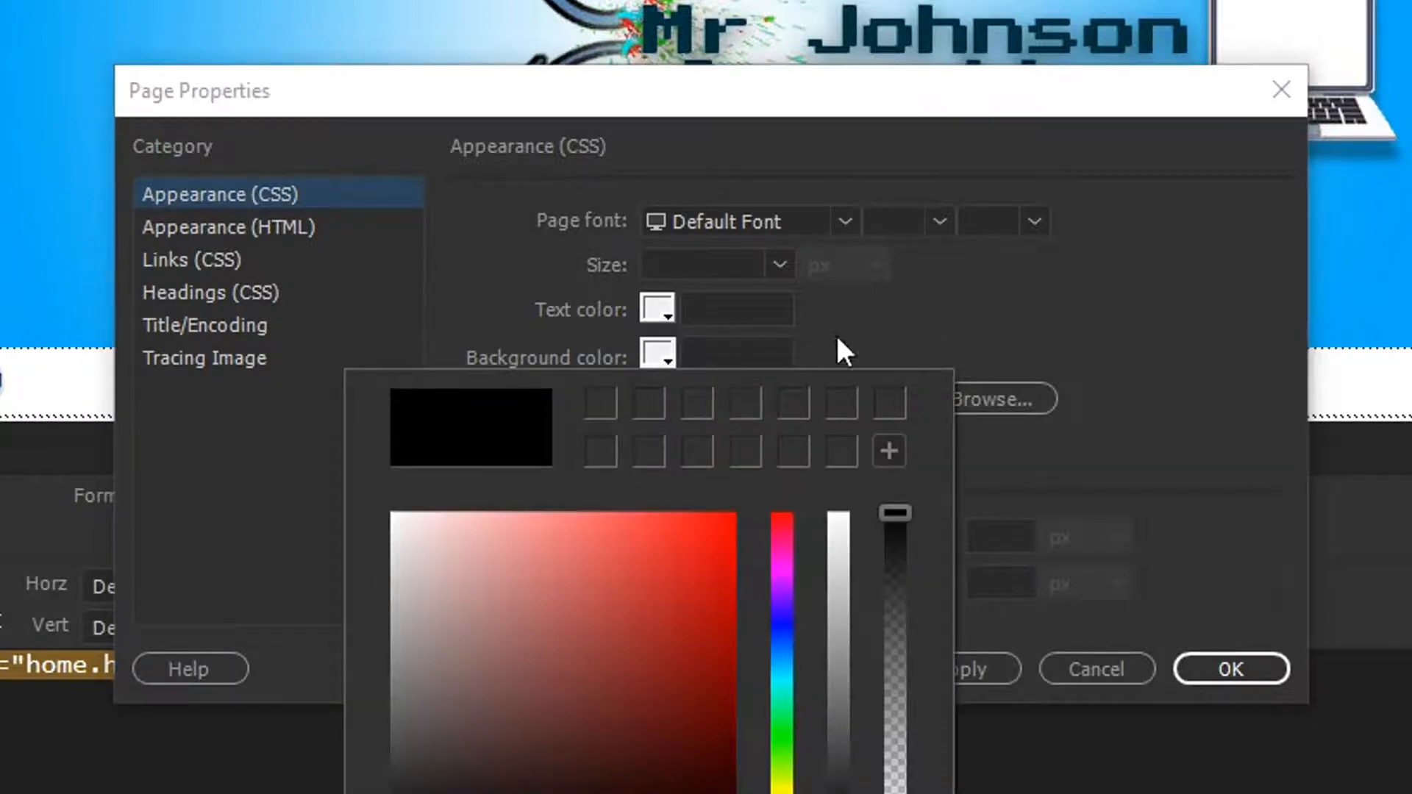
click(735, 351)
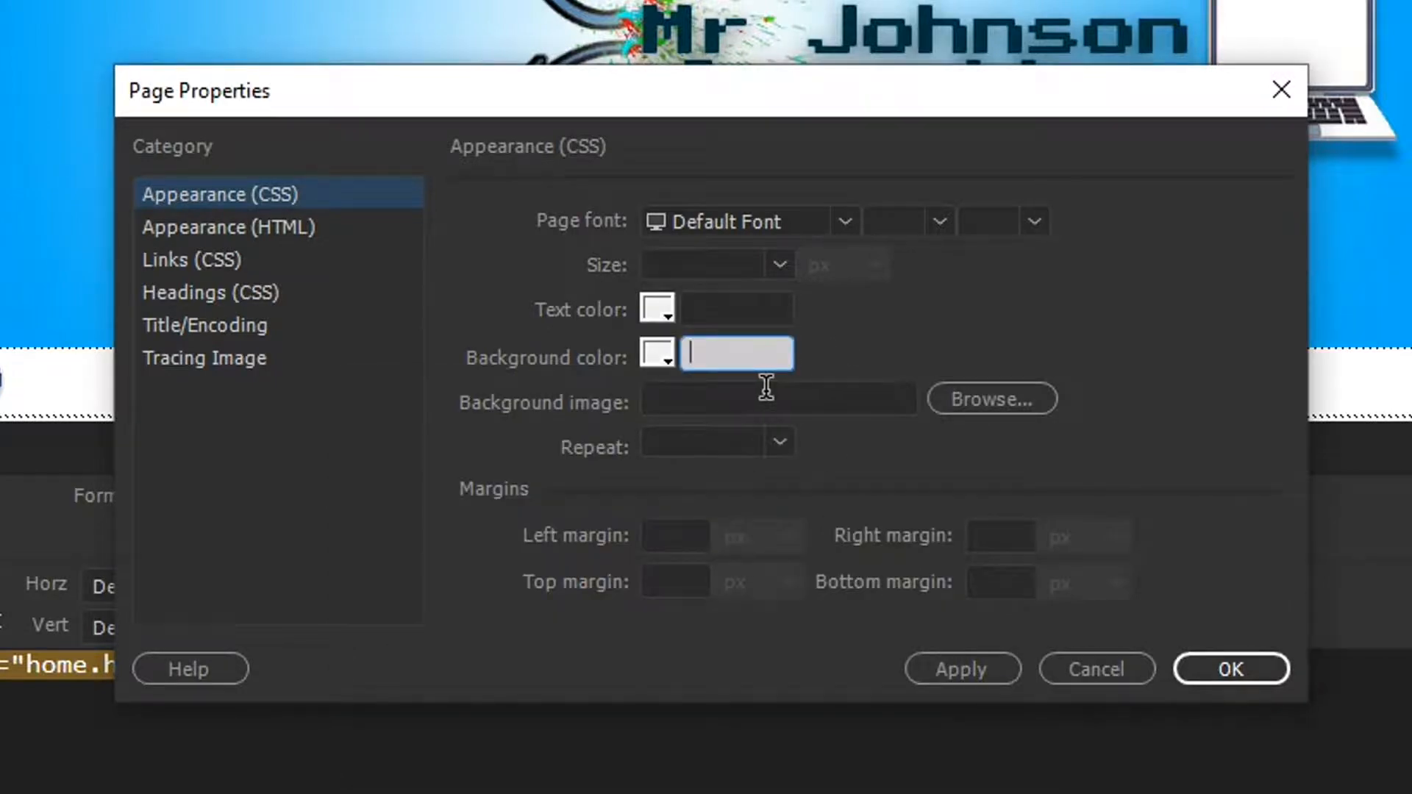
text(#)
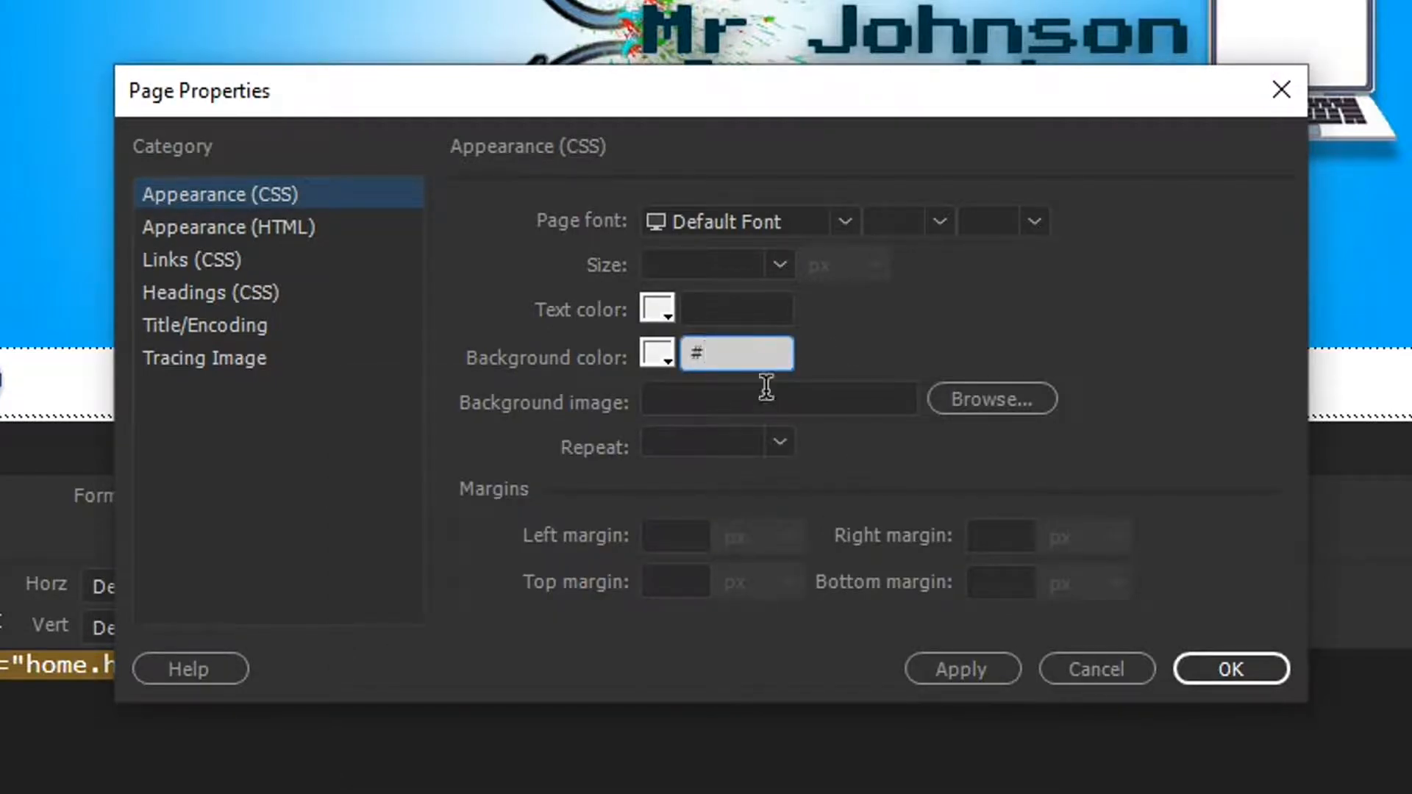
text(02a9f7)
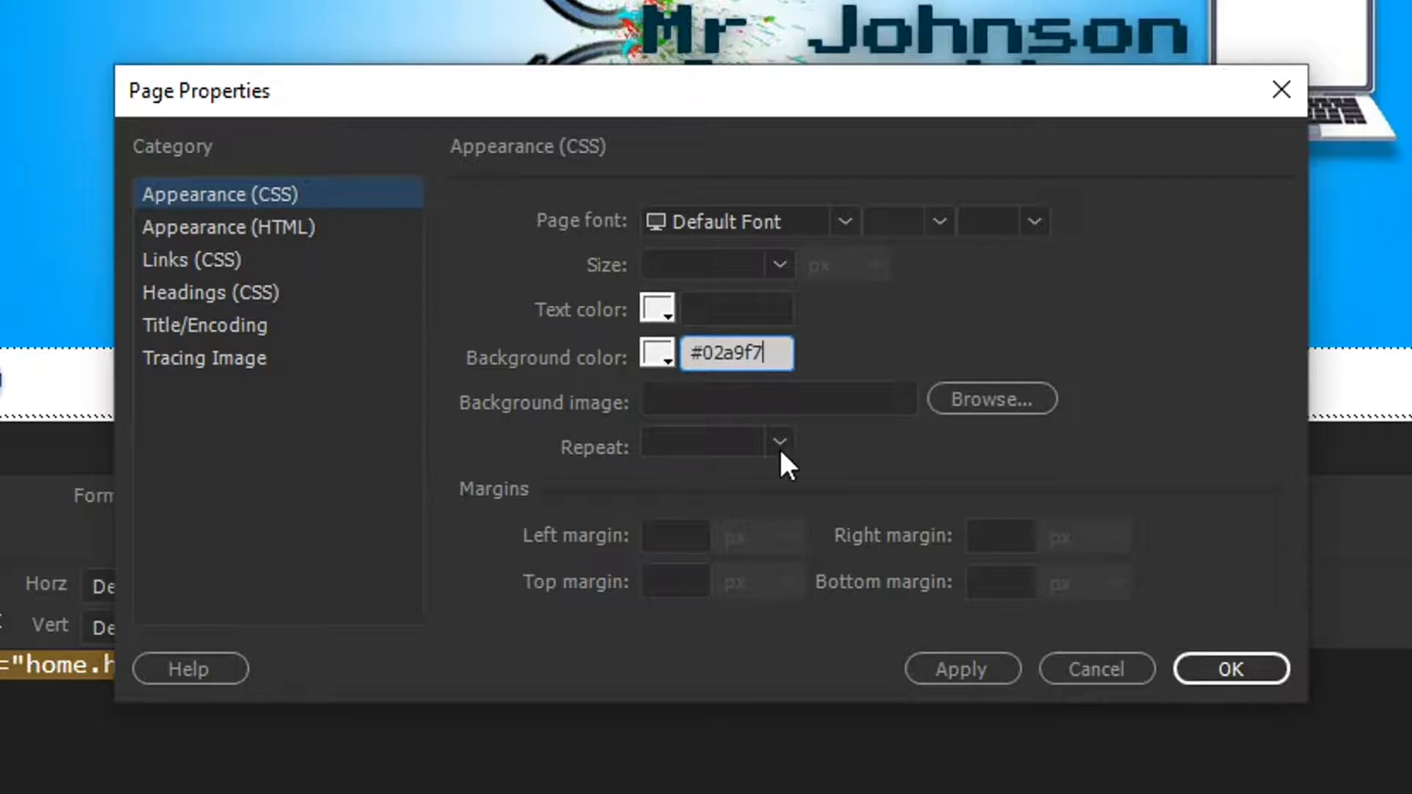
mouse_move(945, 350)
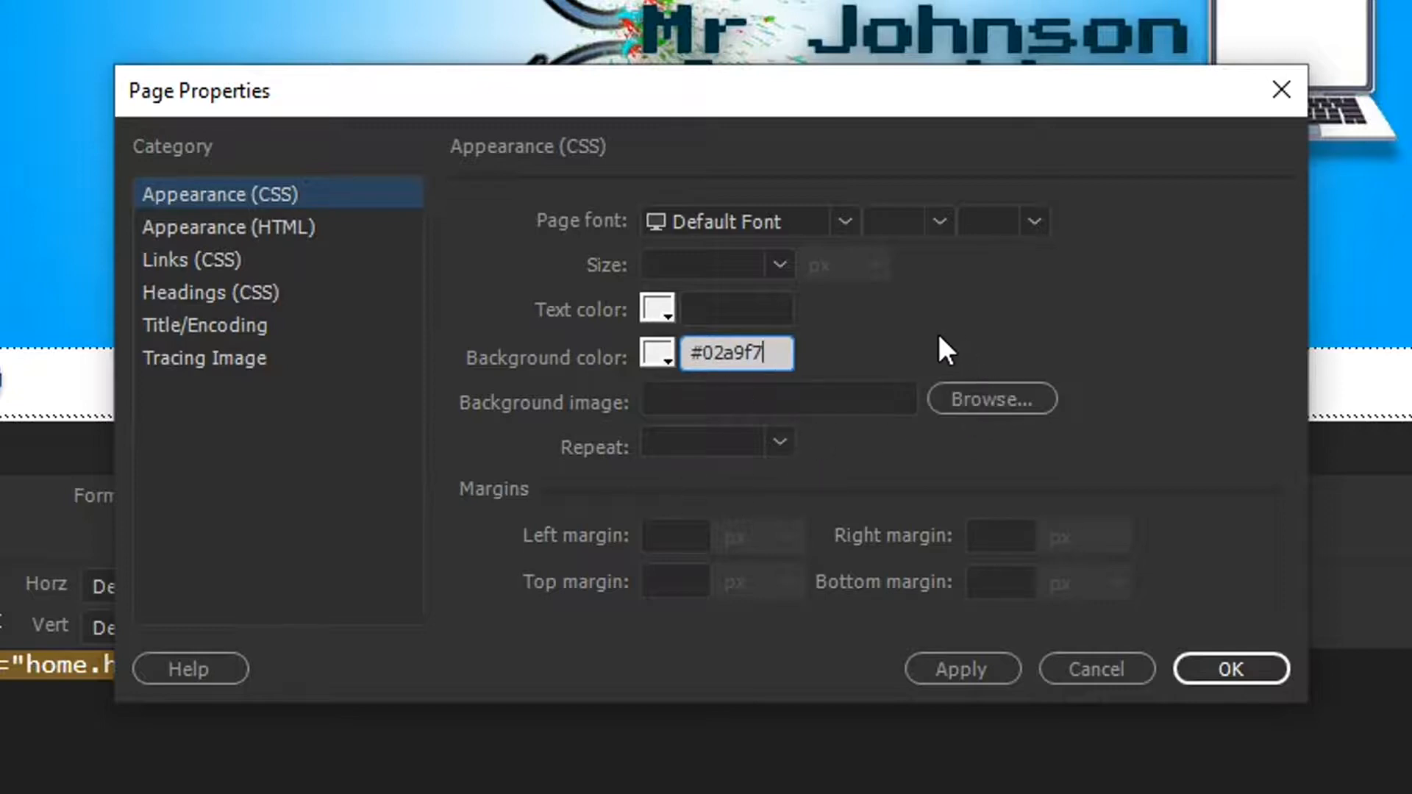
mouse_move(891, 360)
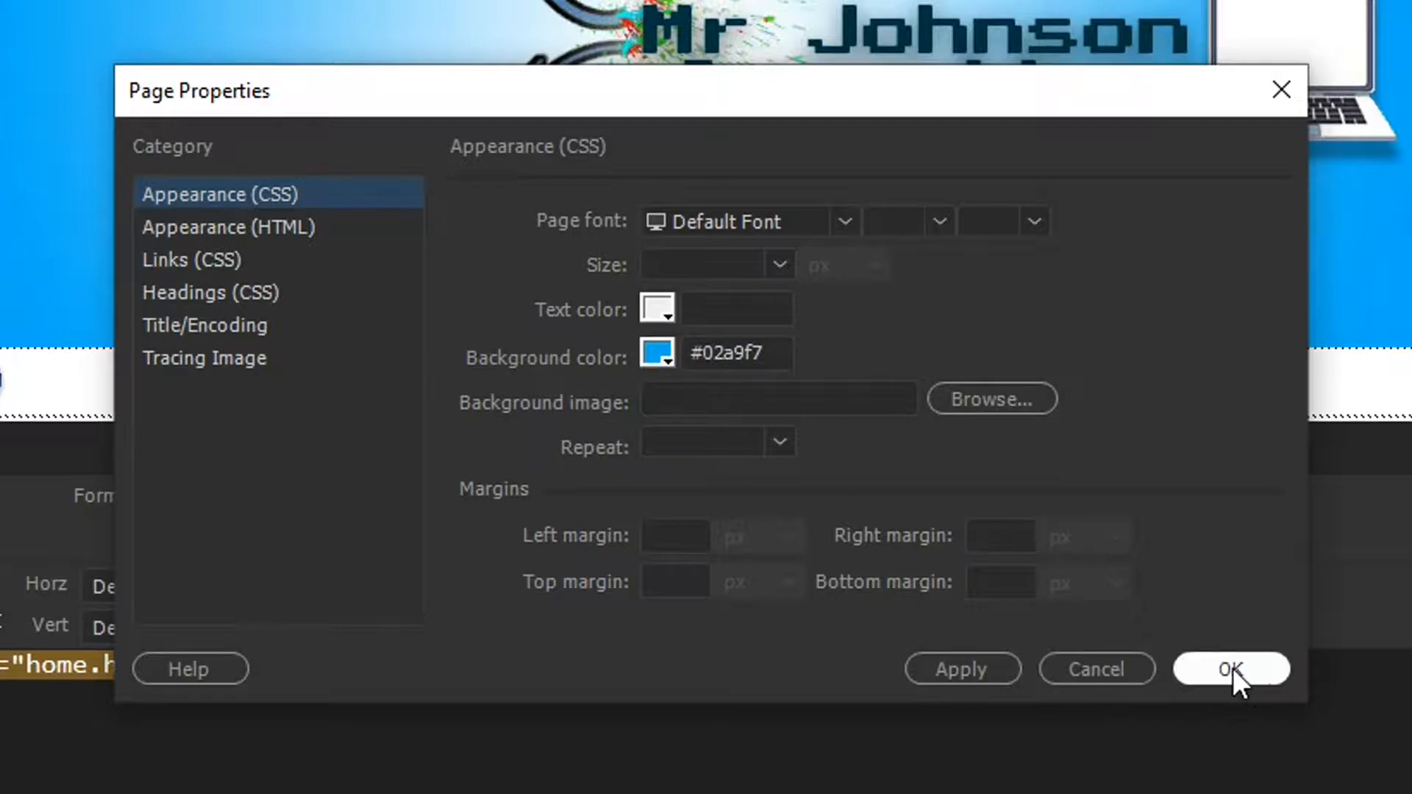
mouse_move(764, 616)
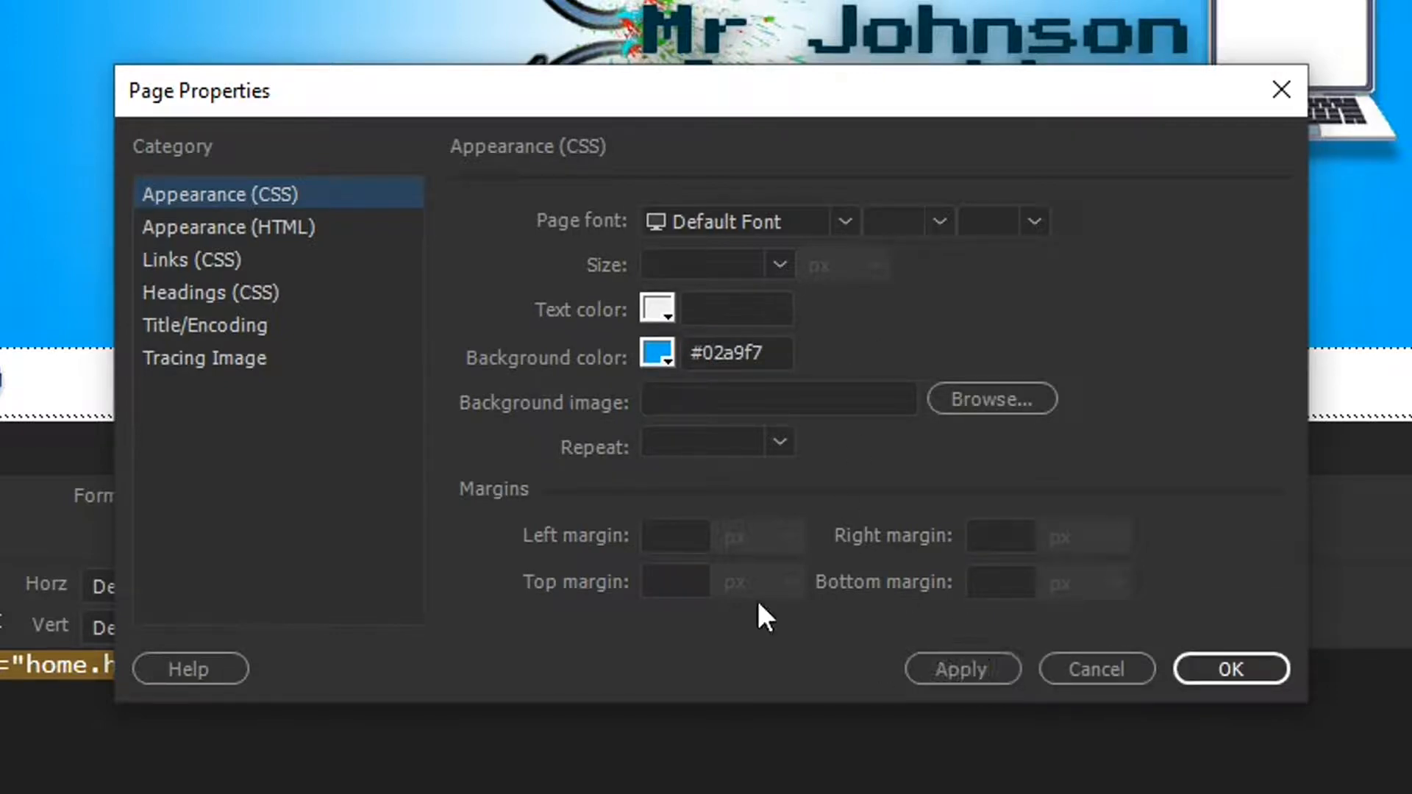
mouse_move(989, 574)
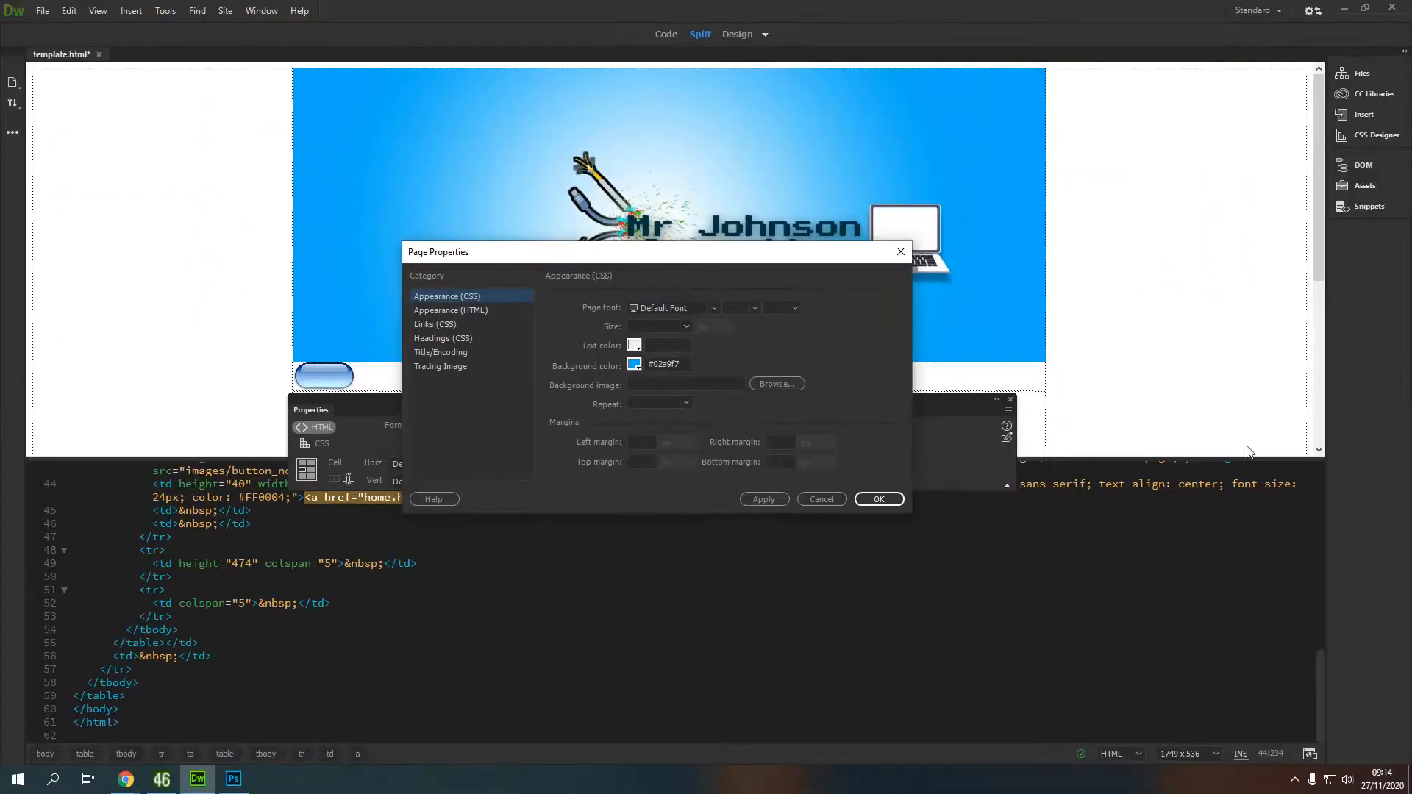
mouse_move(771, 523)
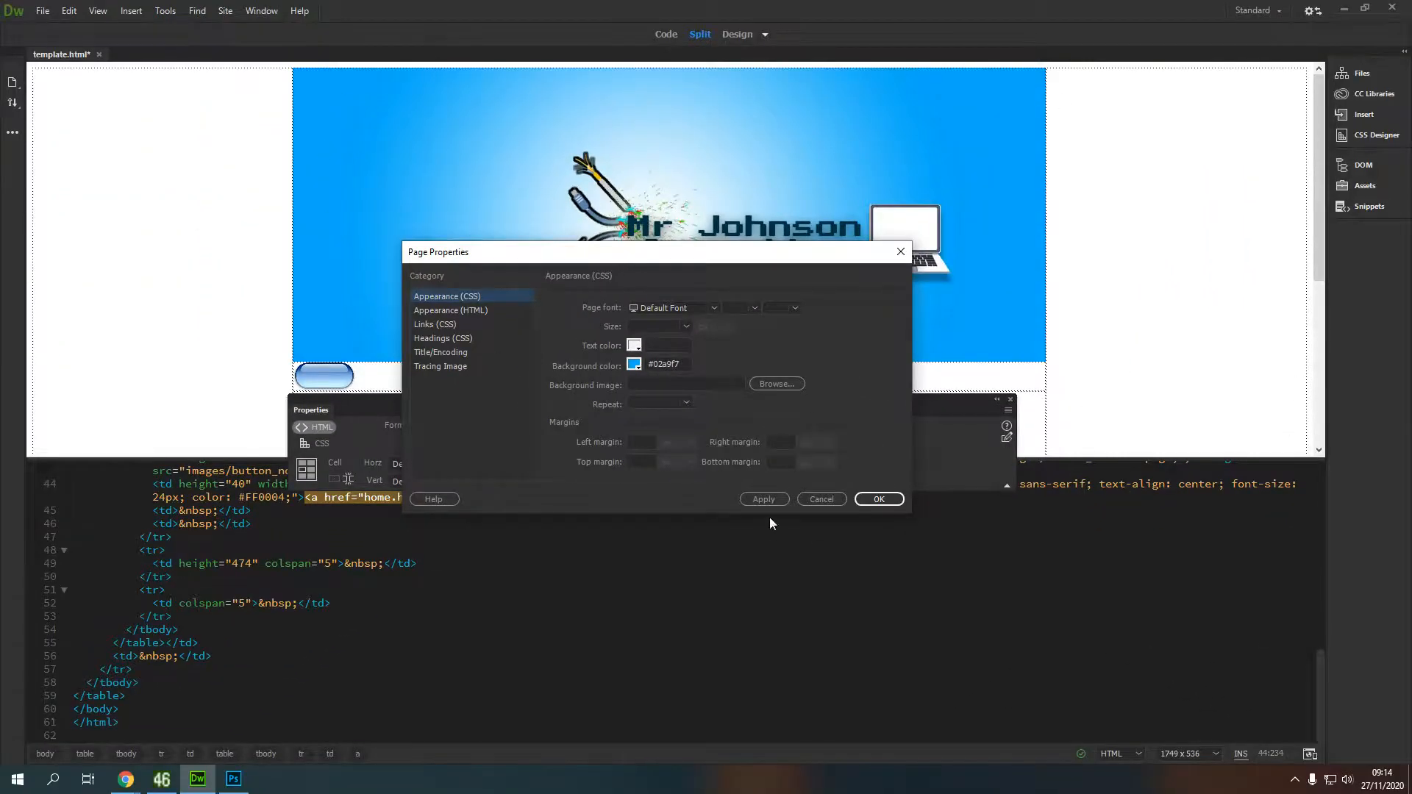
- Apply the #02a9f7 page background and confirm with OK
click(763, 499)
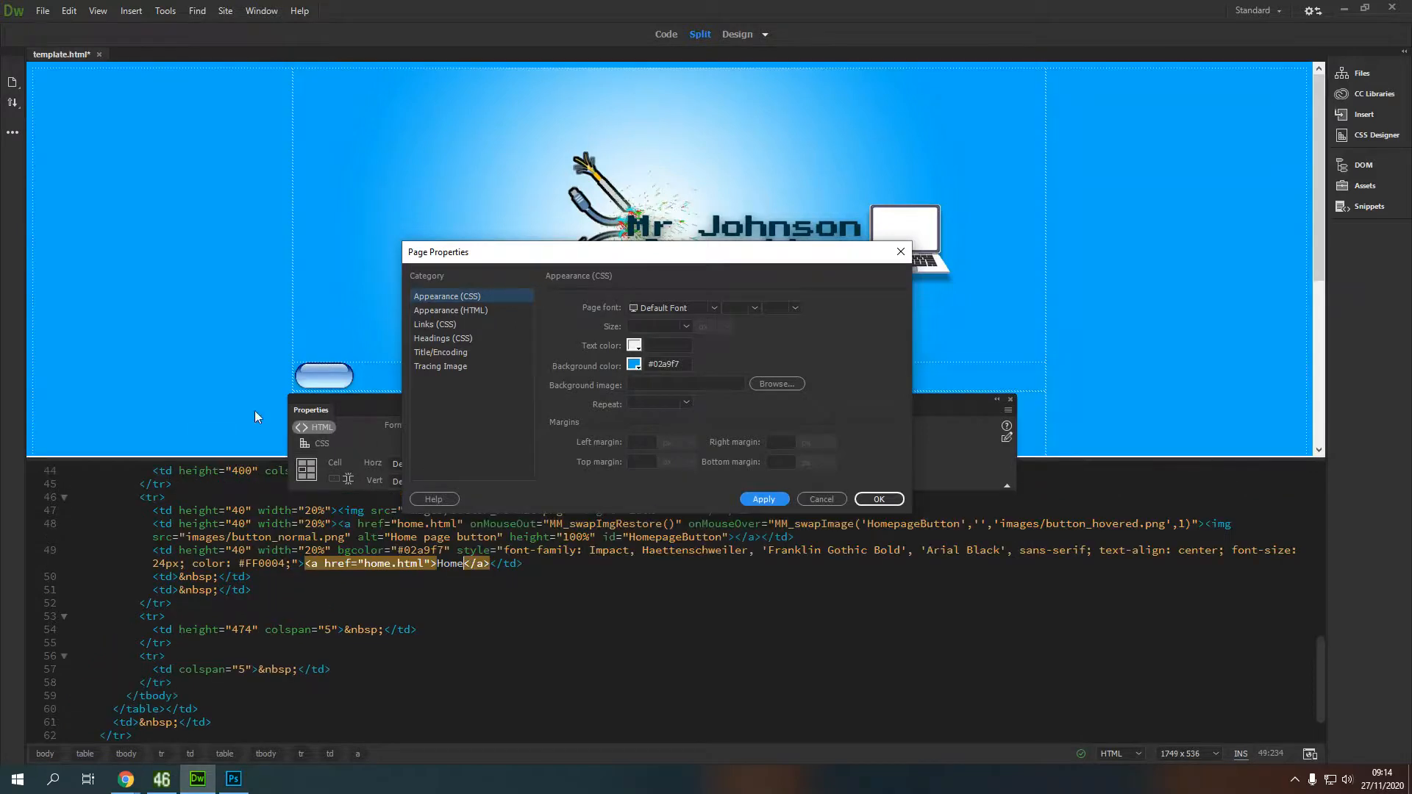
mouse_move(813, 466)
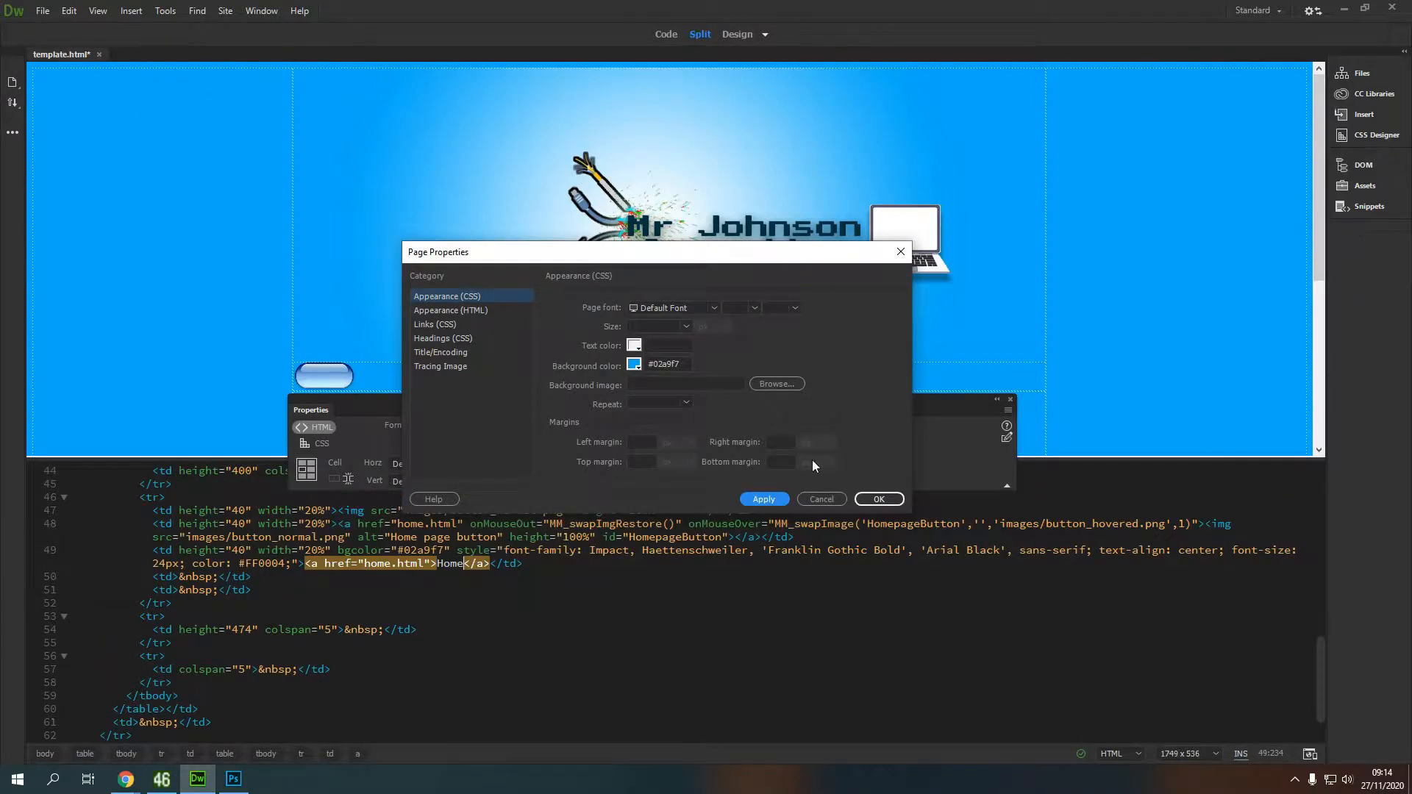
click(877, 499)
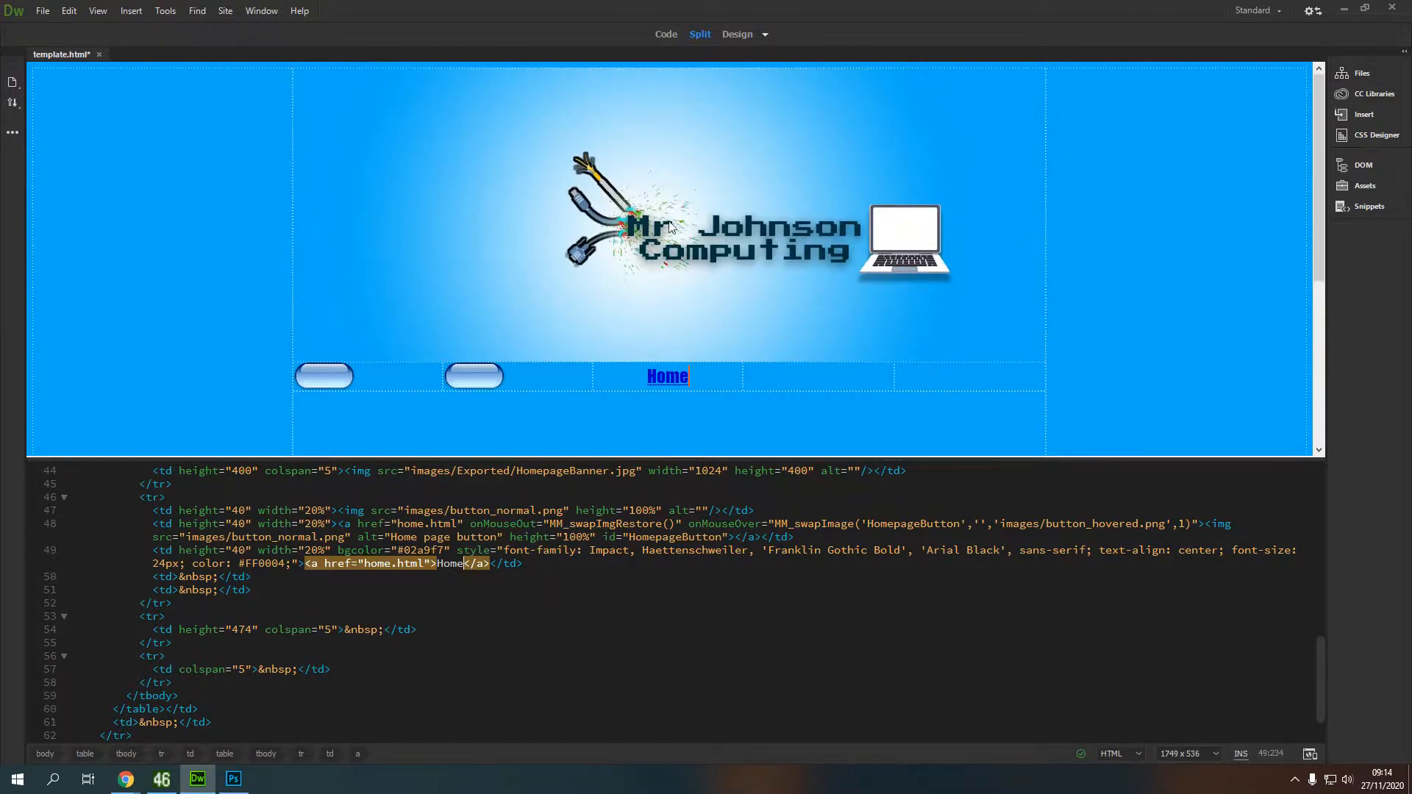
mouse_move(442, 251)
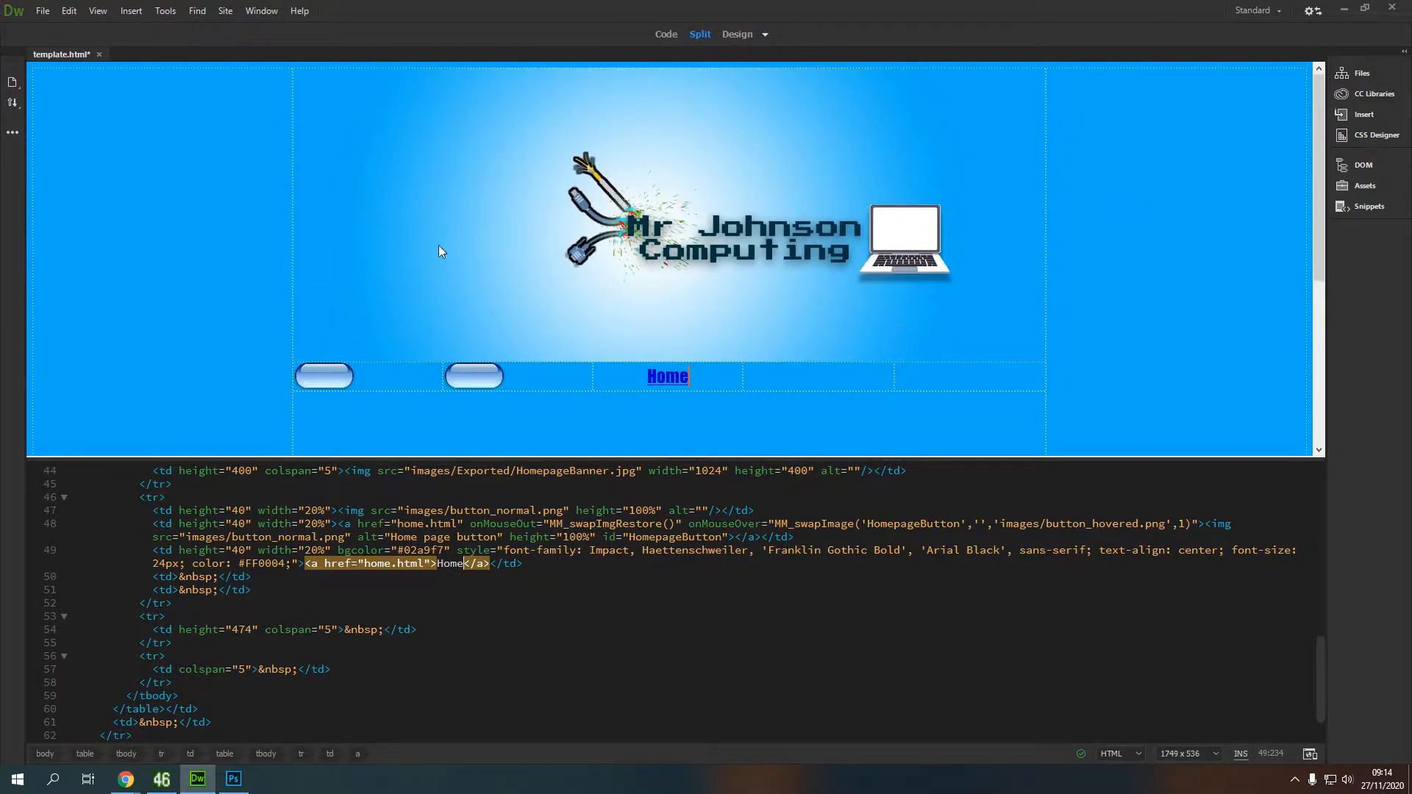
mouse_move(773, 174)
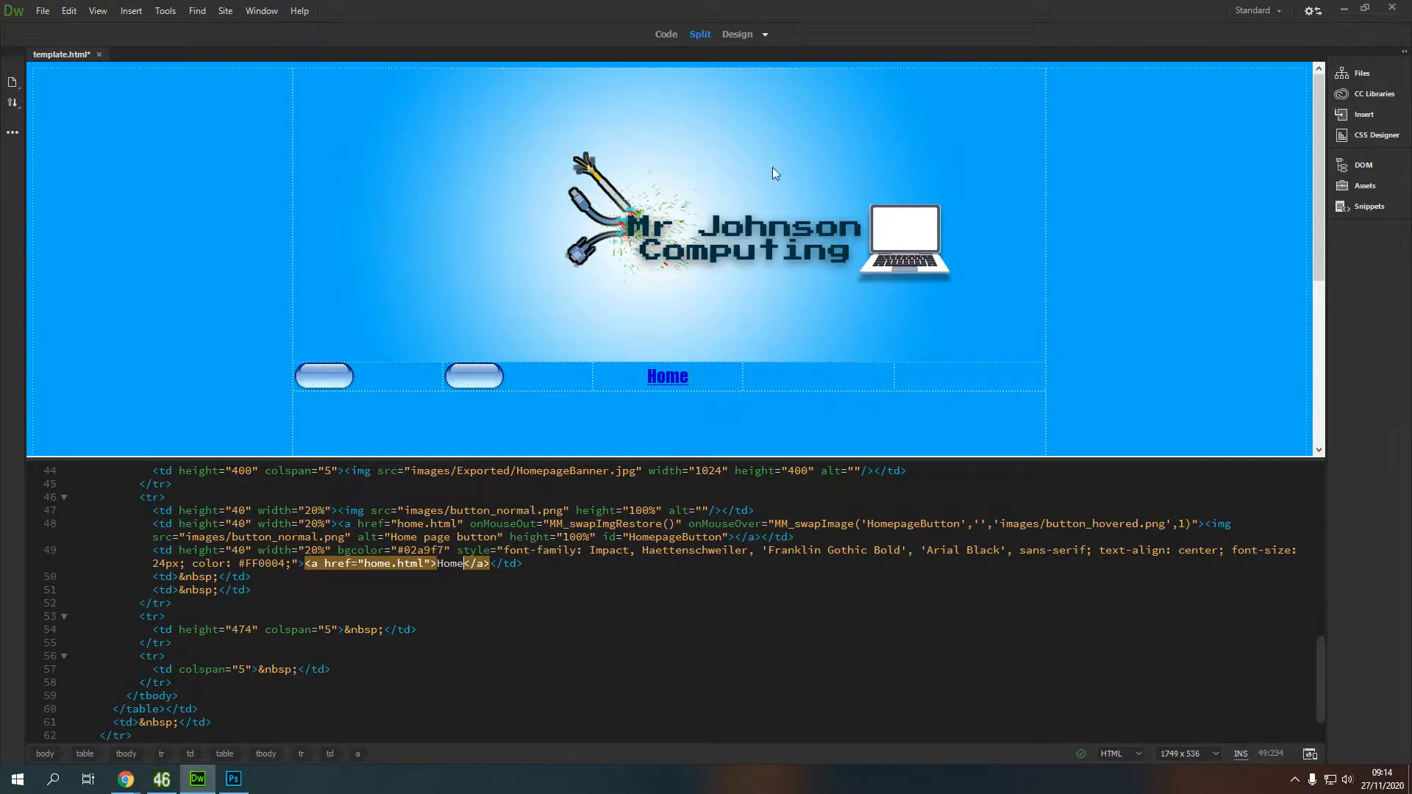
mouse_move(550, 148)
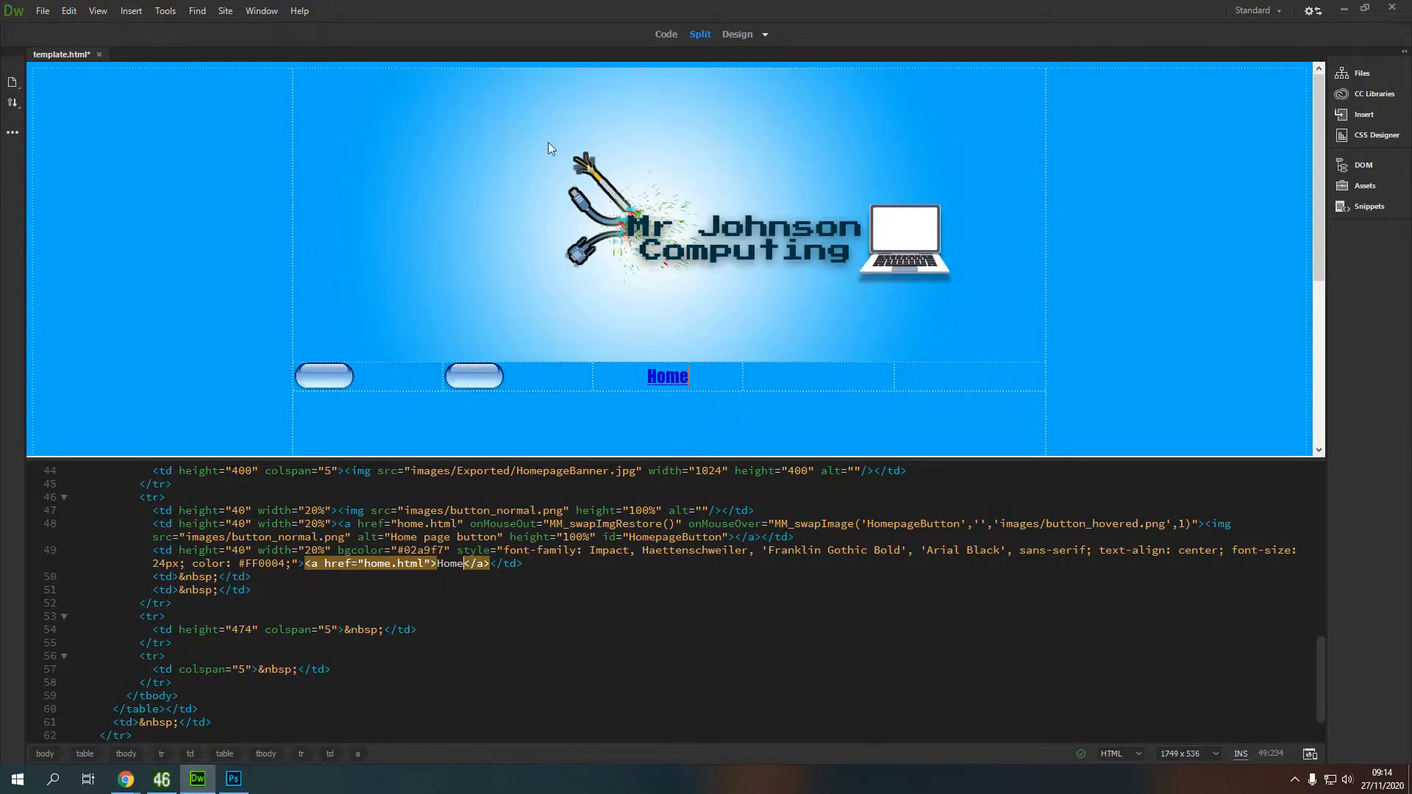
mouse_move(754, 366)
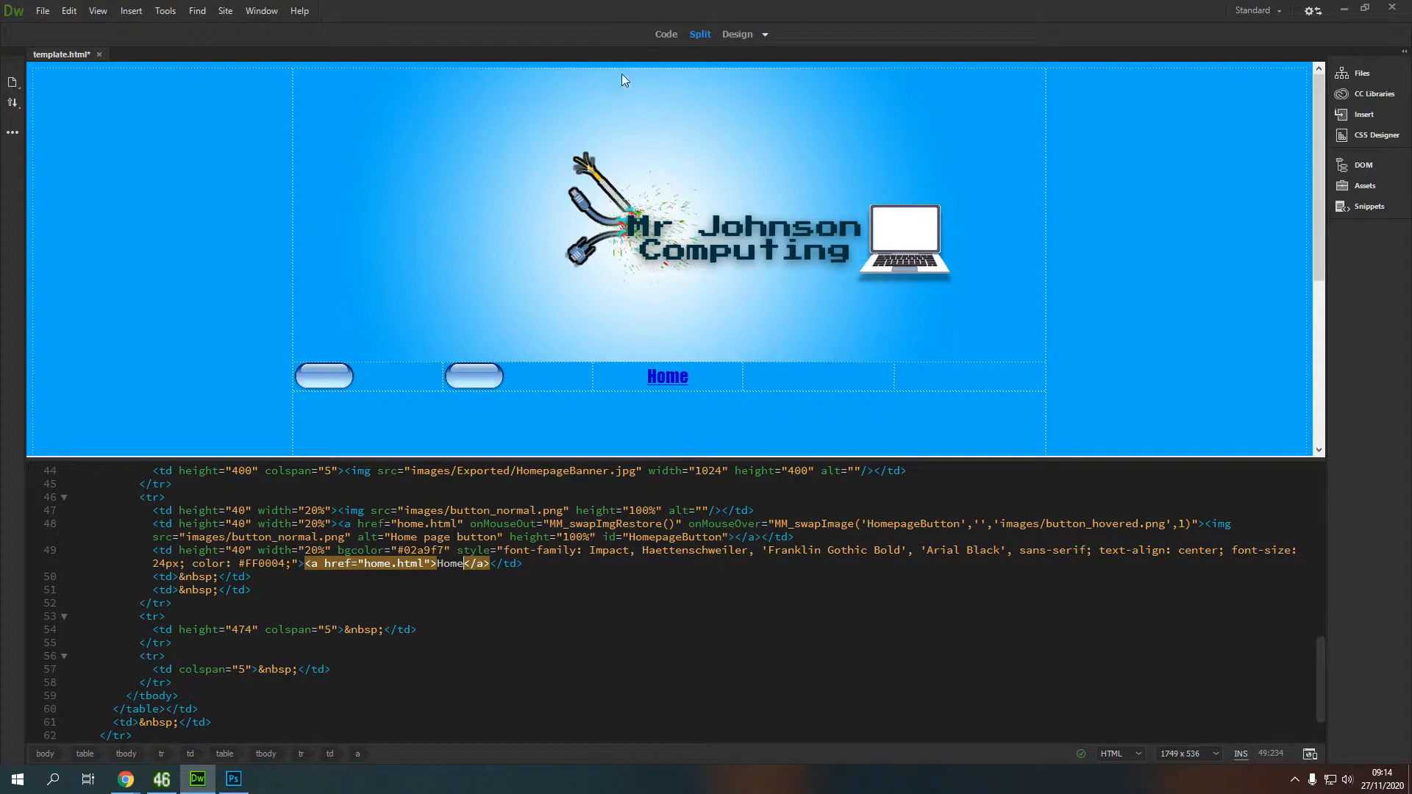
mouse_move(725, 245)
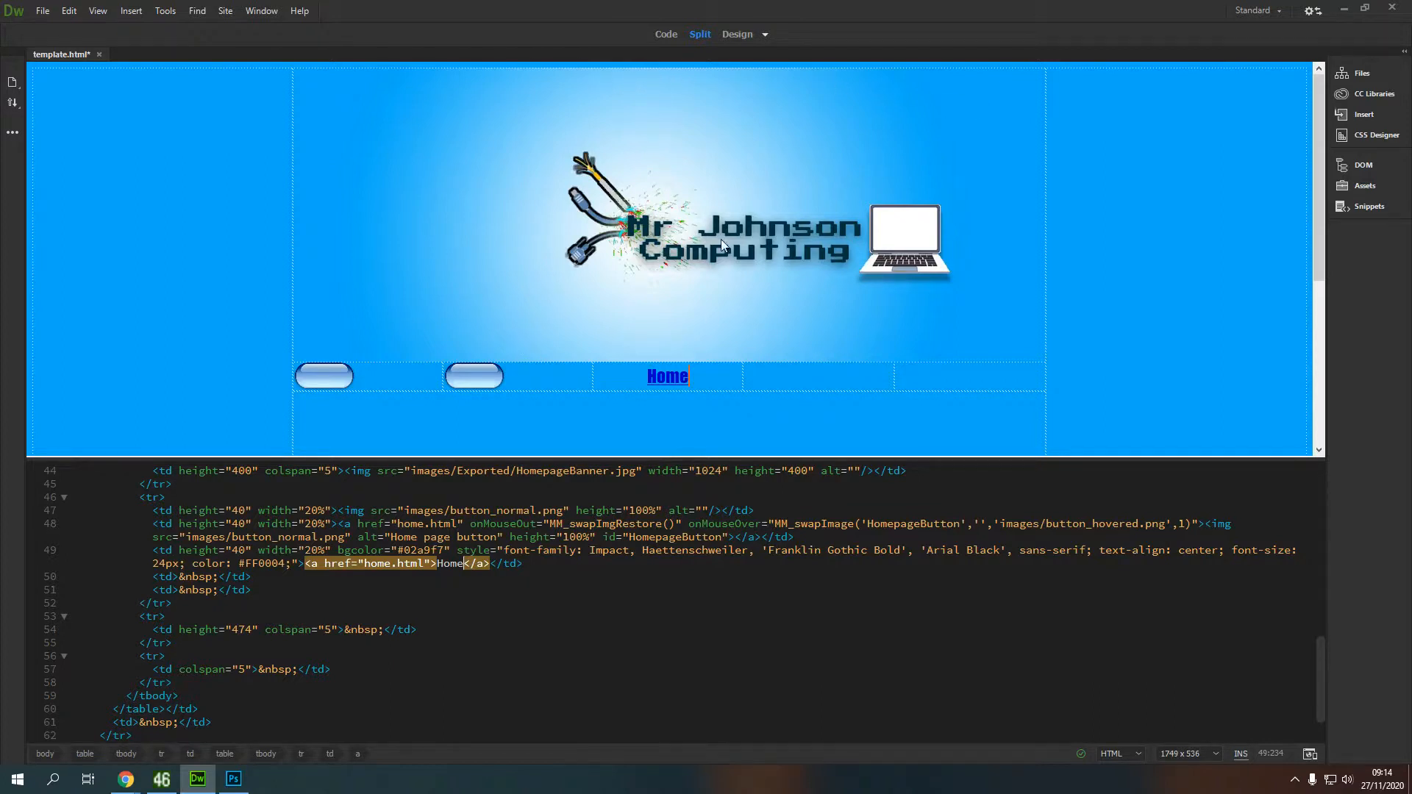
mouse_move(910, 226)
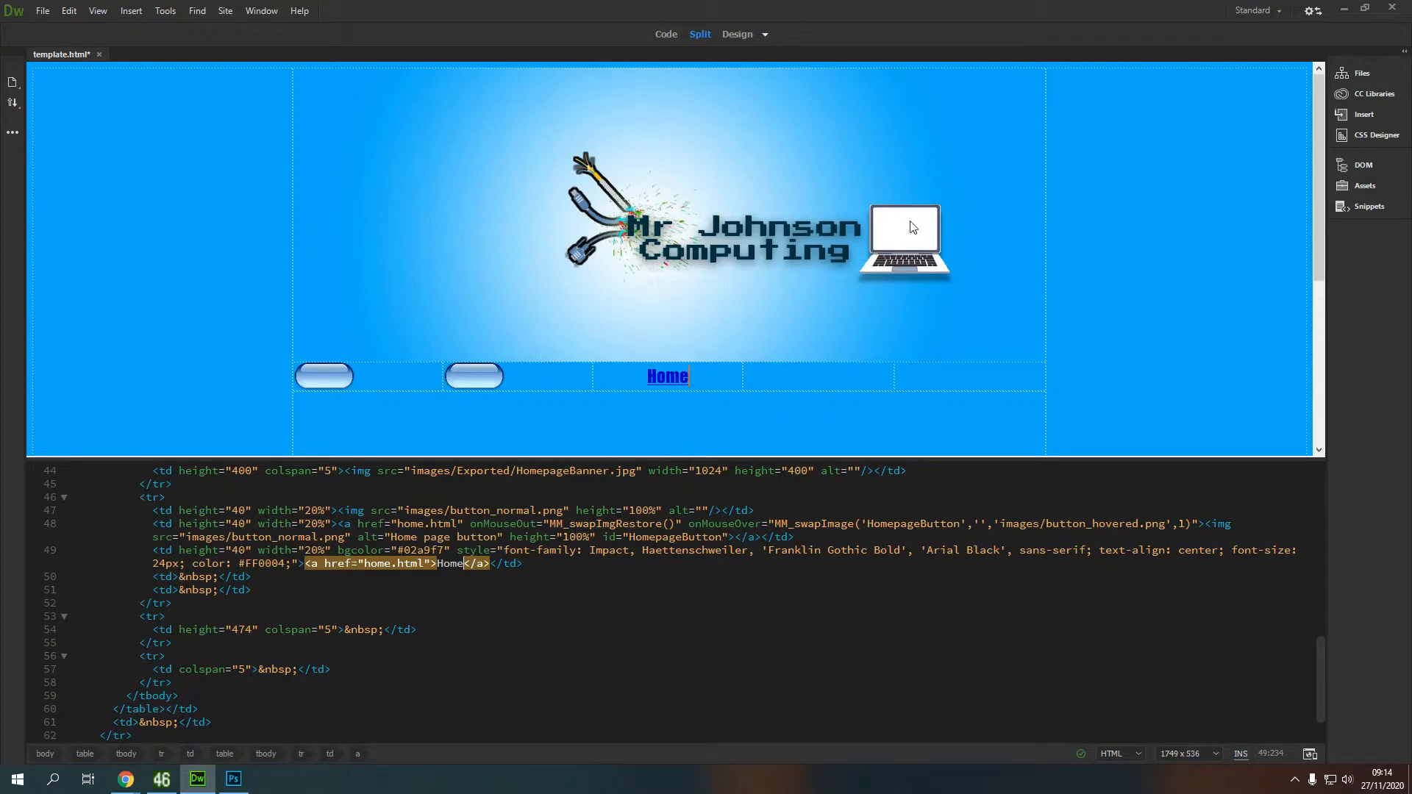
mouse_move(421, 185)
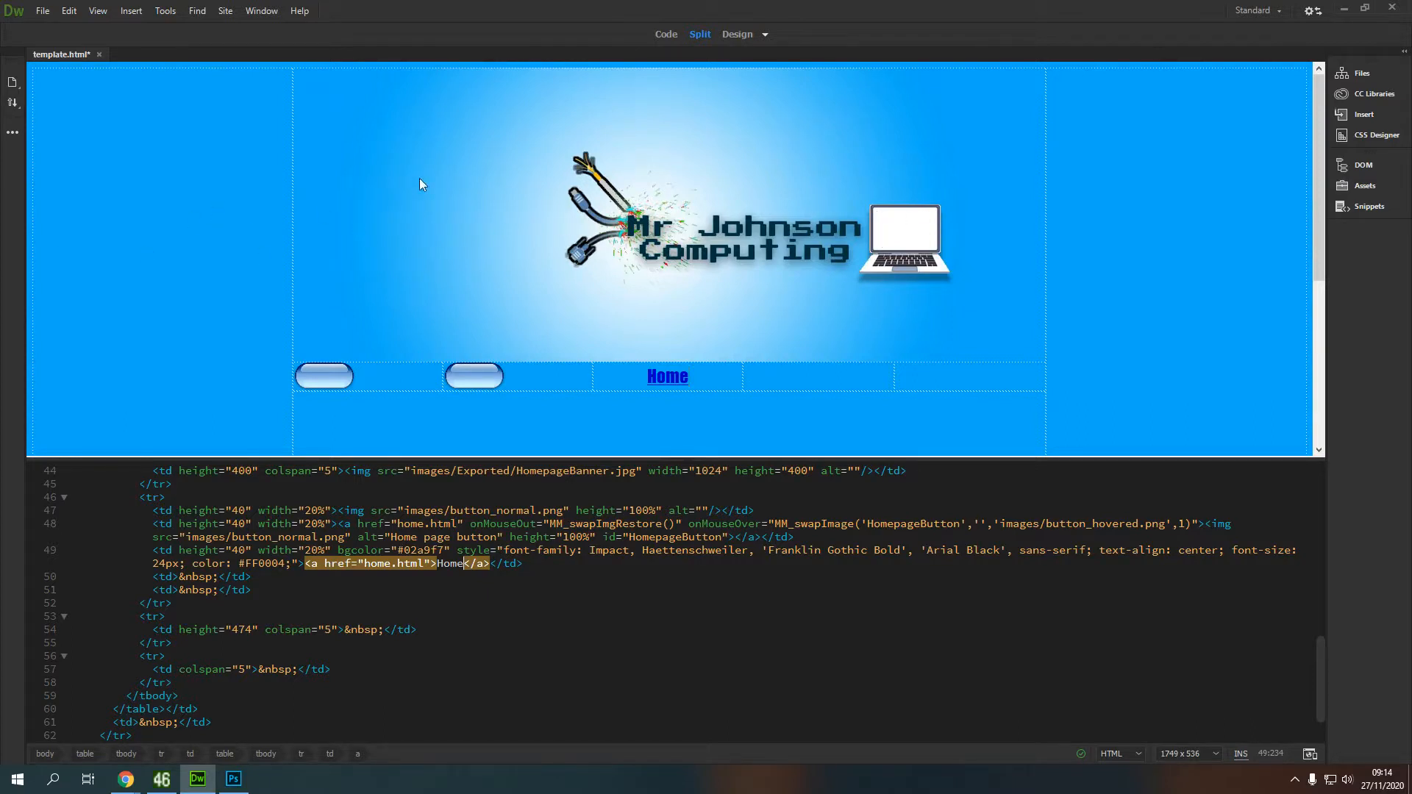
mouse_move(1174, 265)
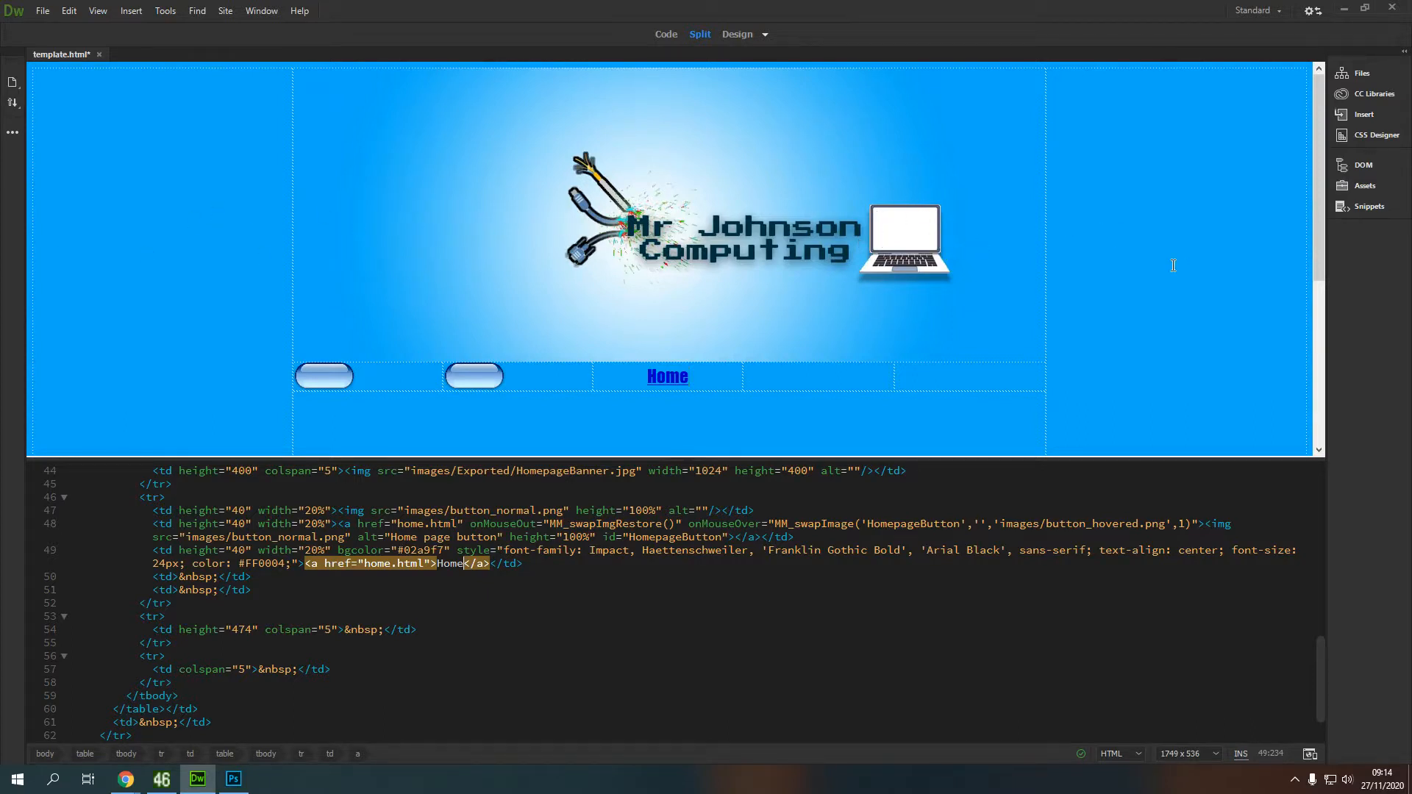
mouse_move(916, 200)
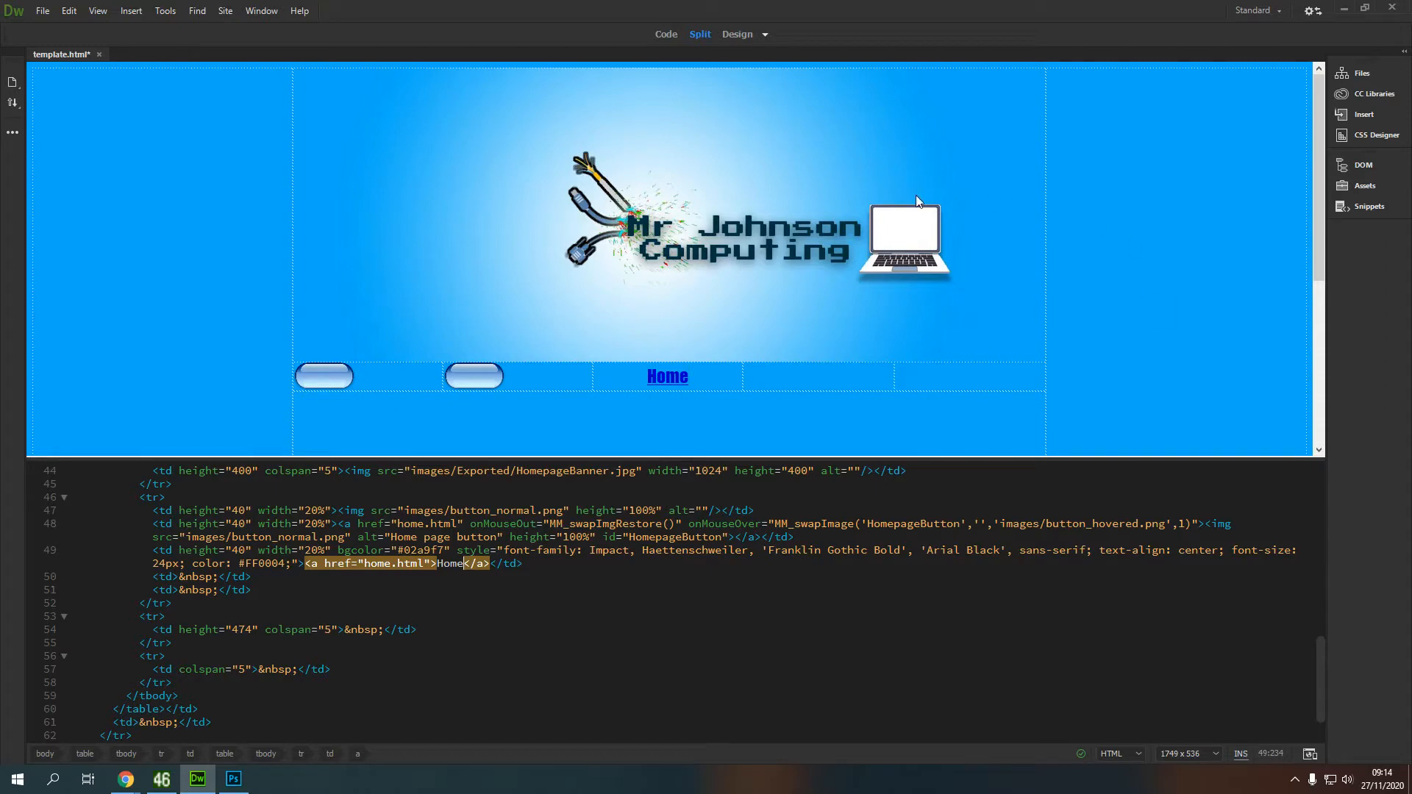
mouse_move(1071, 253)
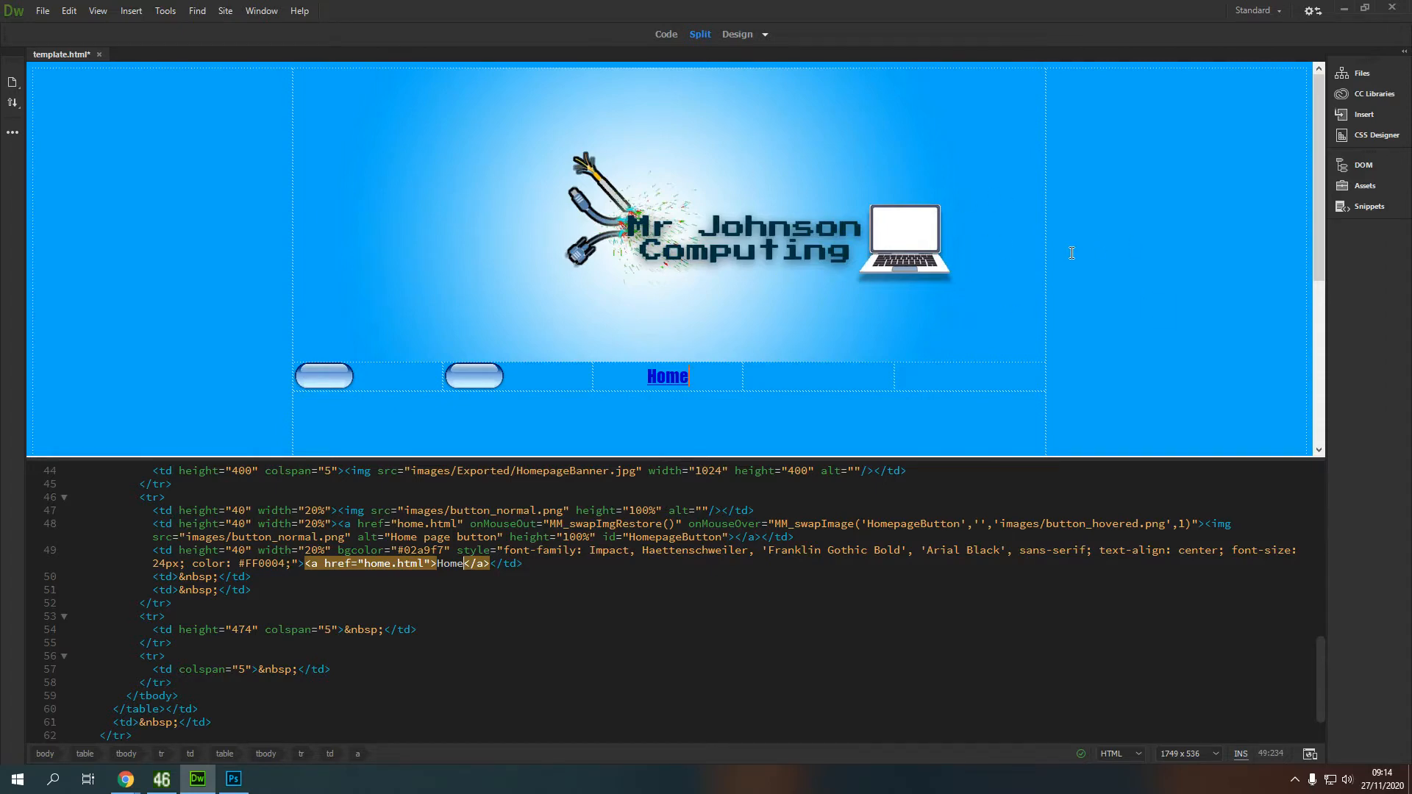